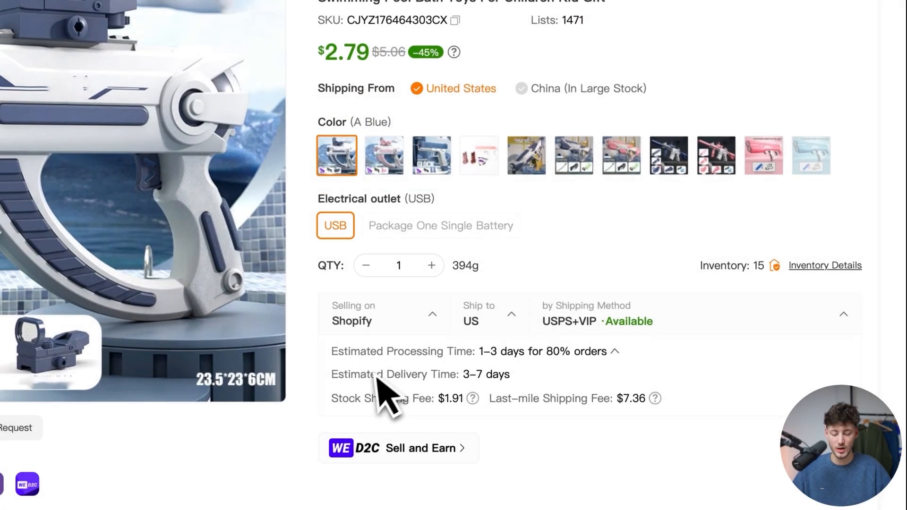
Return from the water gun product page to the CJdropshipping home page.
click(229, 30)
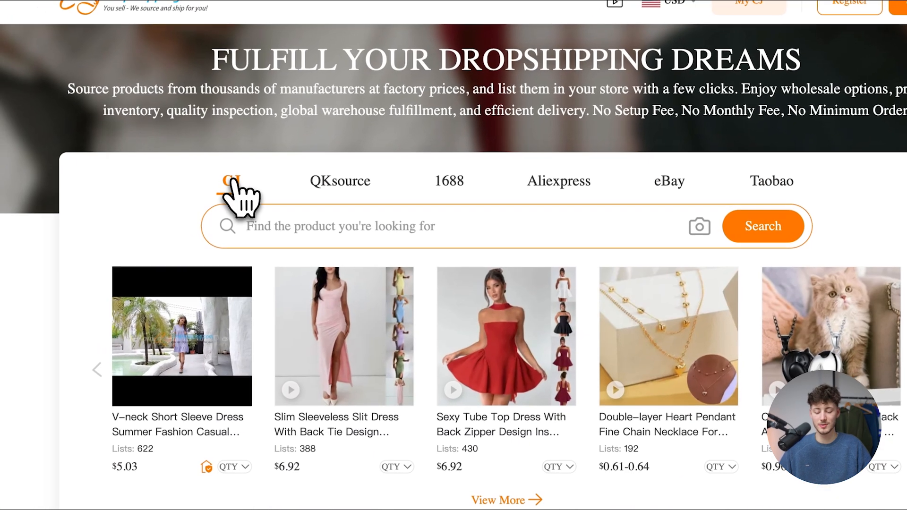
scroll(down, 3)
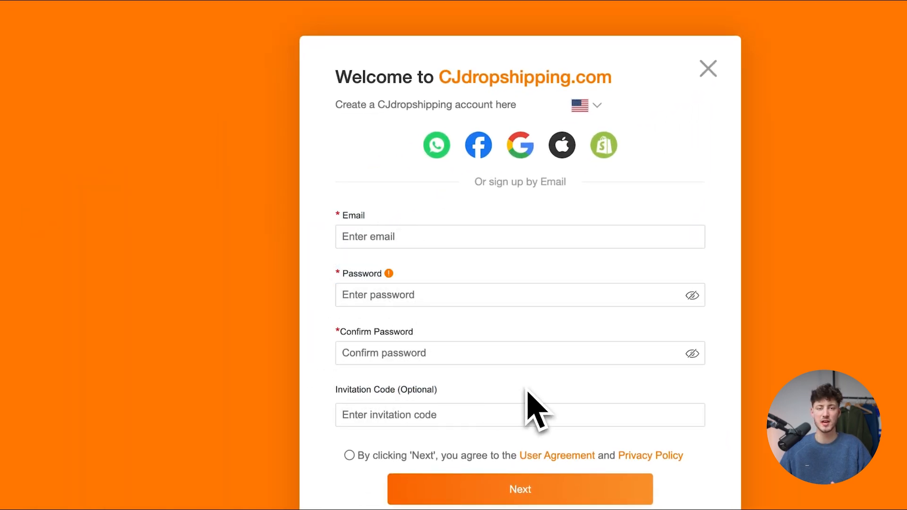
Submit the Register form and skip the Store Authorization step.
click(520, 488)
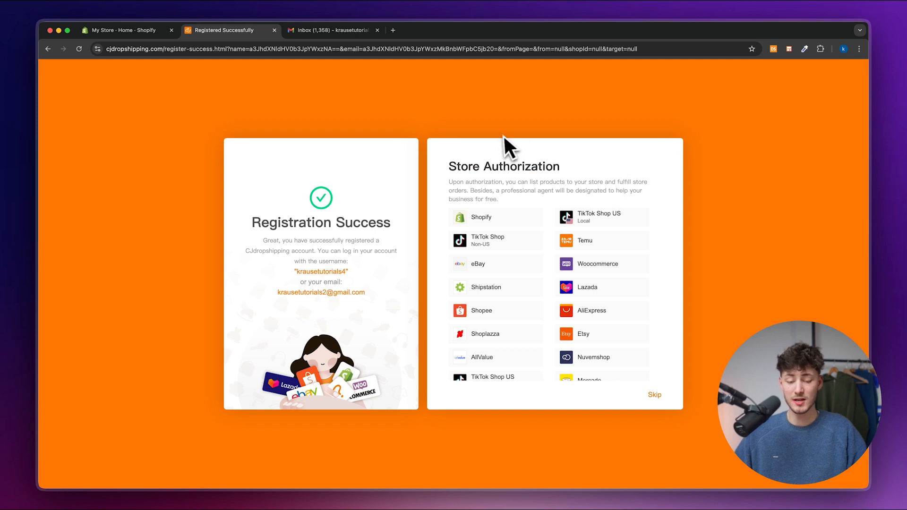
click(654, 395)
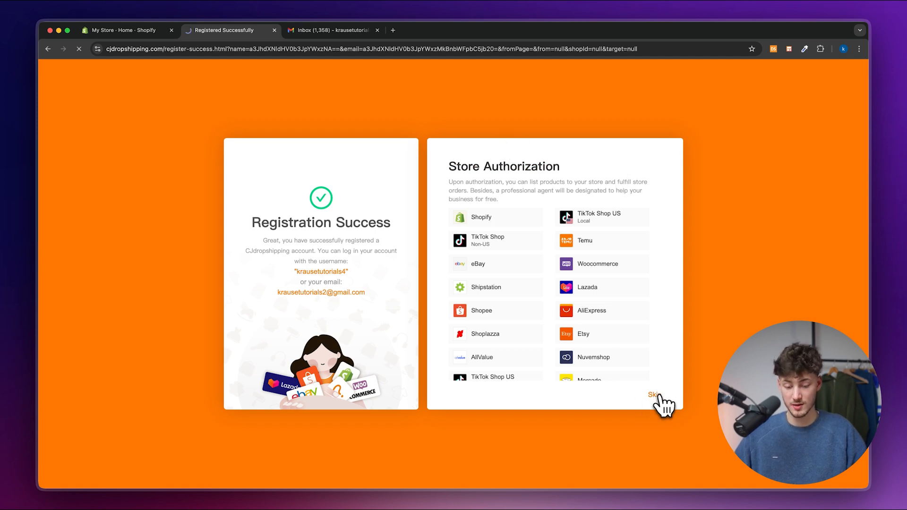
click(654, 395)
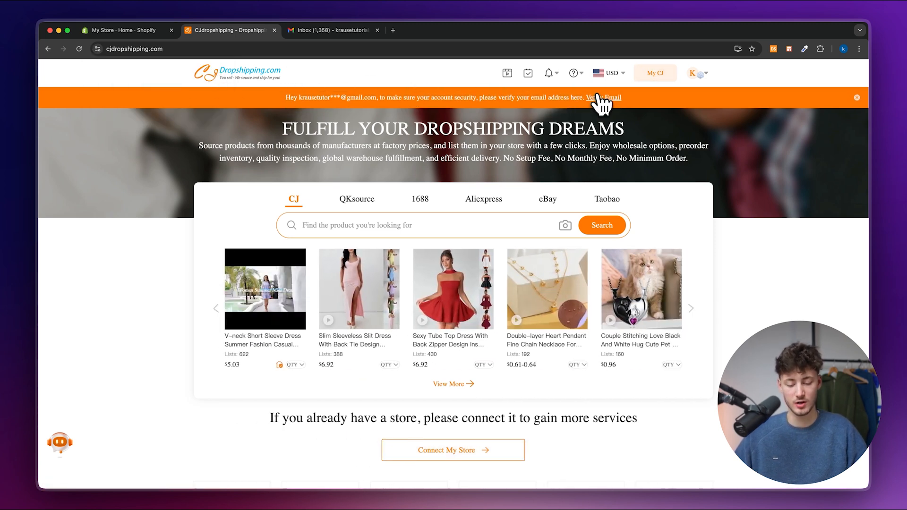
Verify the account email, then reach the account dashboard and expand the Service list.
click(607, 98)
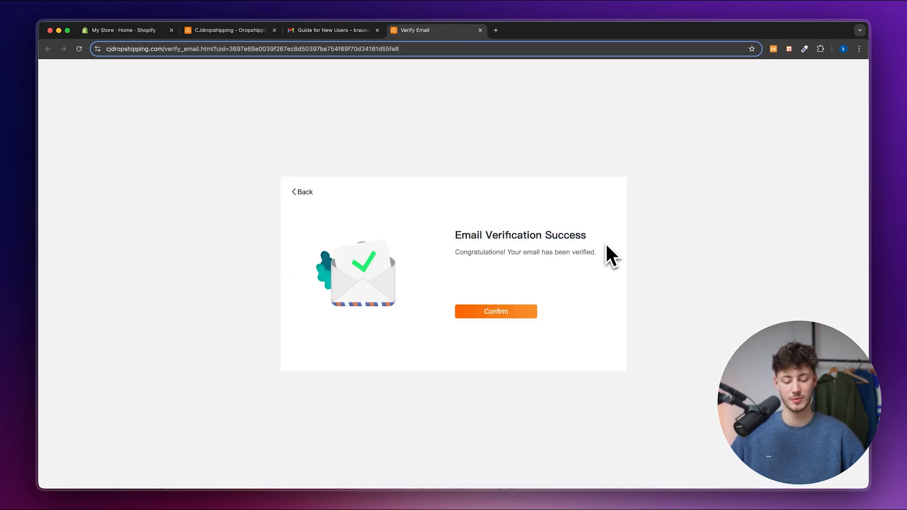
click(495, 311)
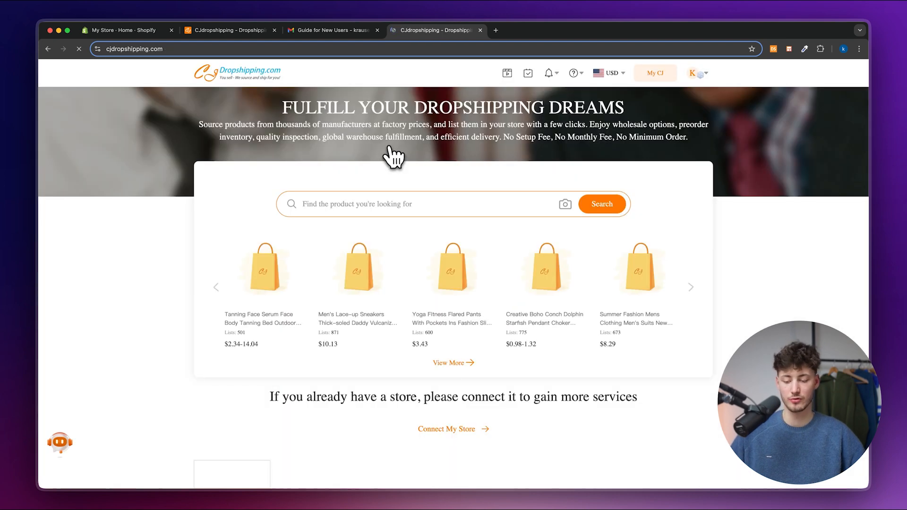
click(694, 73)
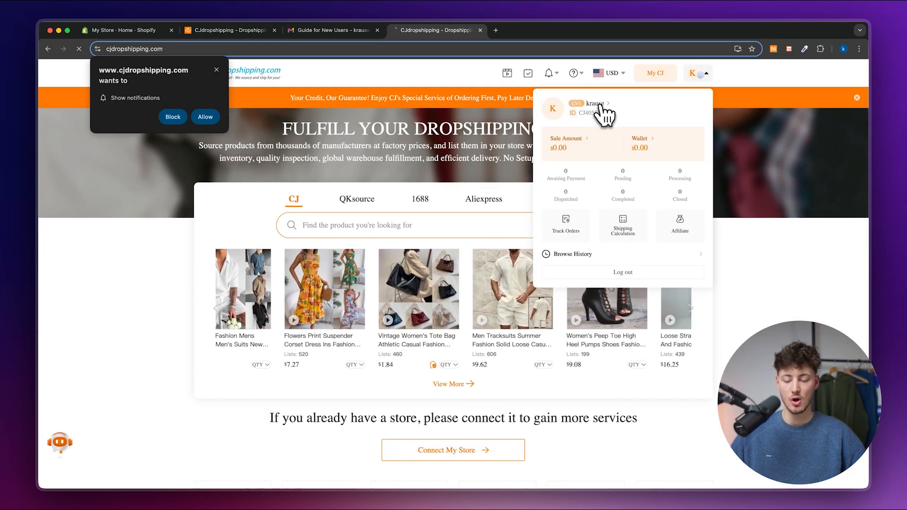
click(596, 103)
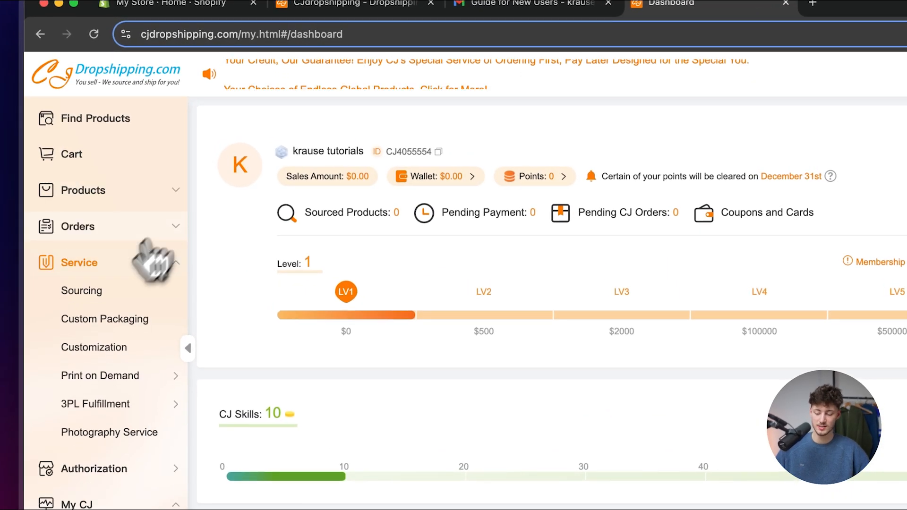
click(77, 336)
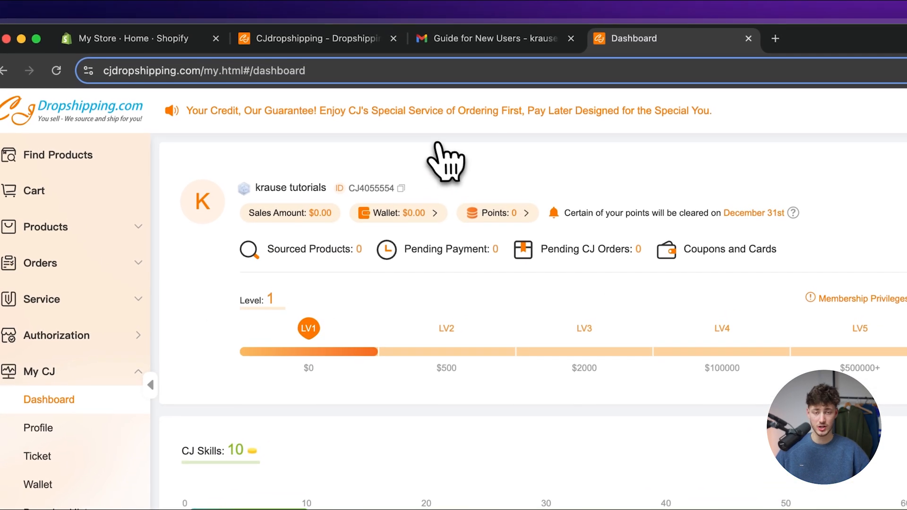
mouse_move(425, 142)
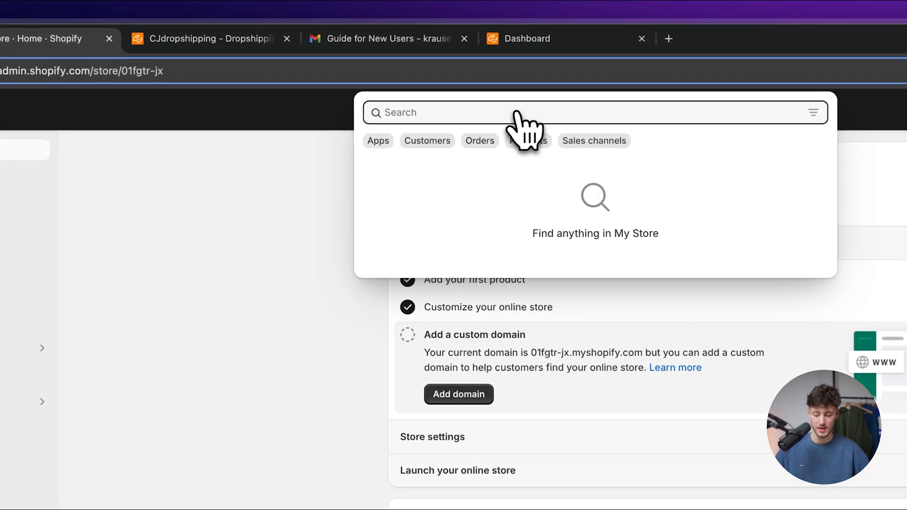
Search the Shopify App Store for 'CJ Dropshipping' from the admin search bar.
text(CJ Dropshi)
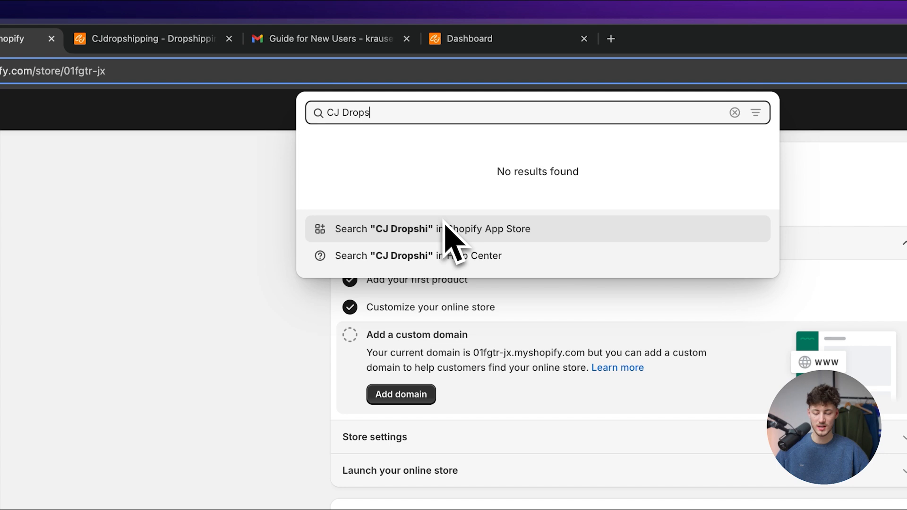
key(Backspace)
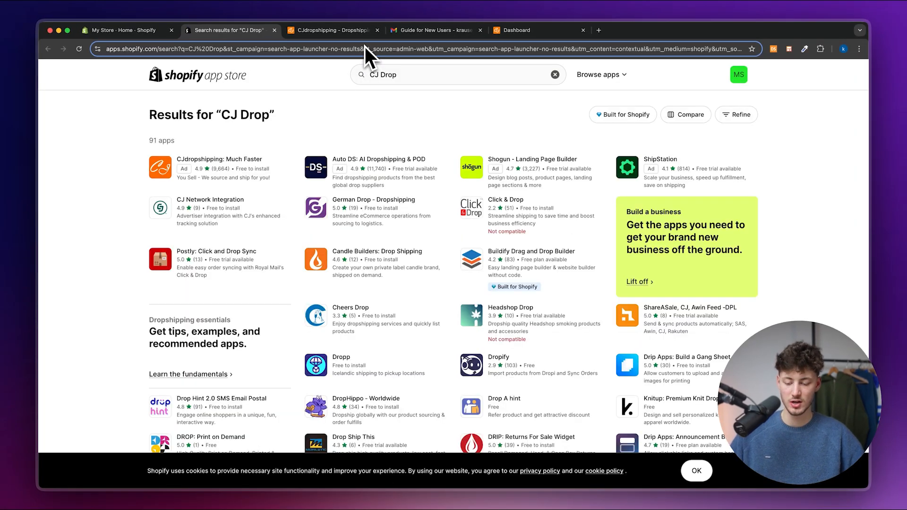
Install the CJdropshipping: Much Faster app and approve its requested store access.
click(219, 168)
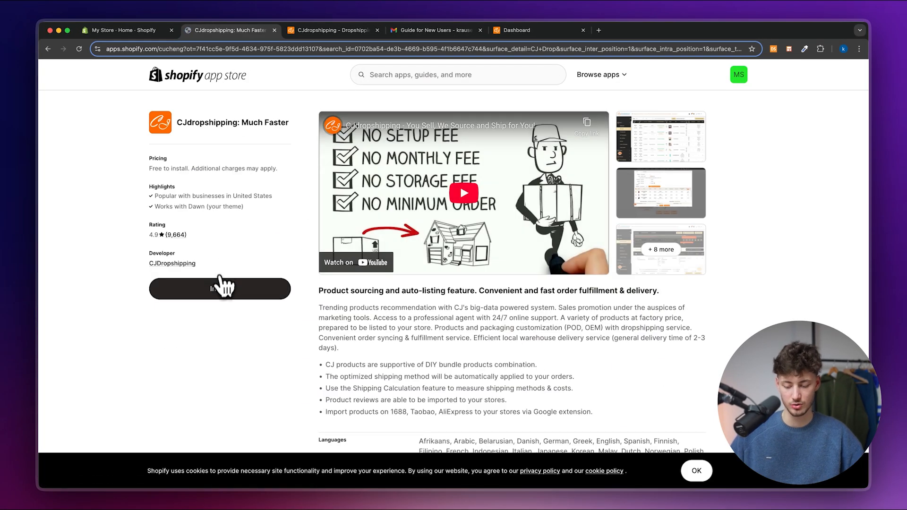
click(221, 289)
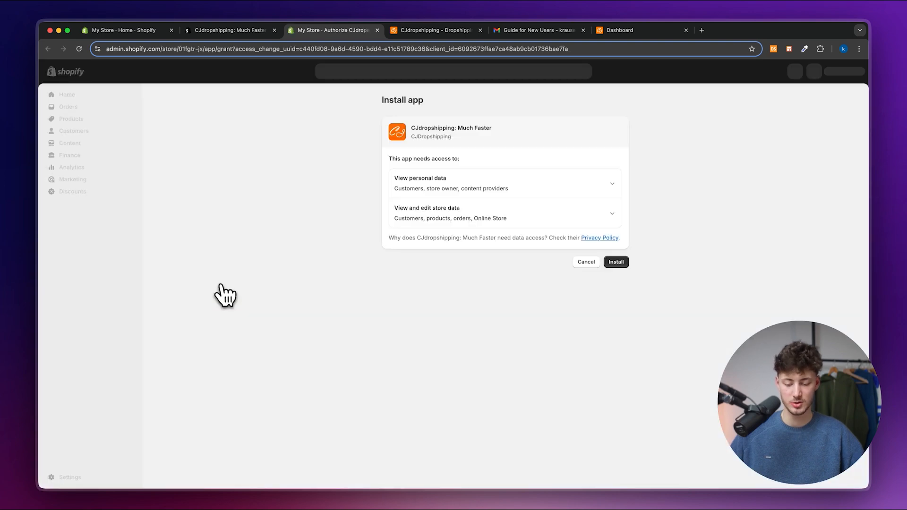
click(615, 262)
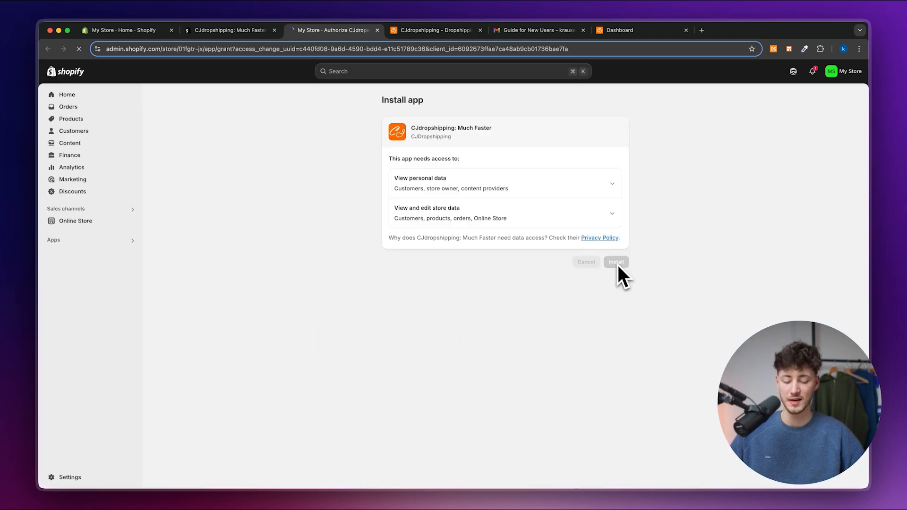
click(615, 261)
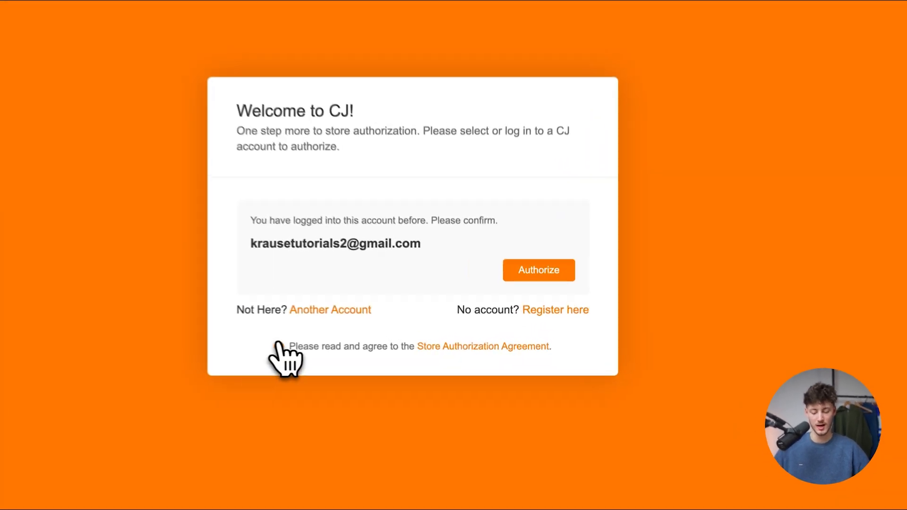
Accept the Store Authorization Agreement and authorize the store with the CJ account.
click(285, 352)
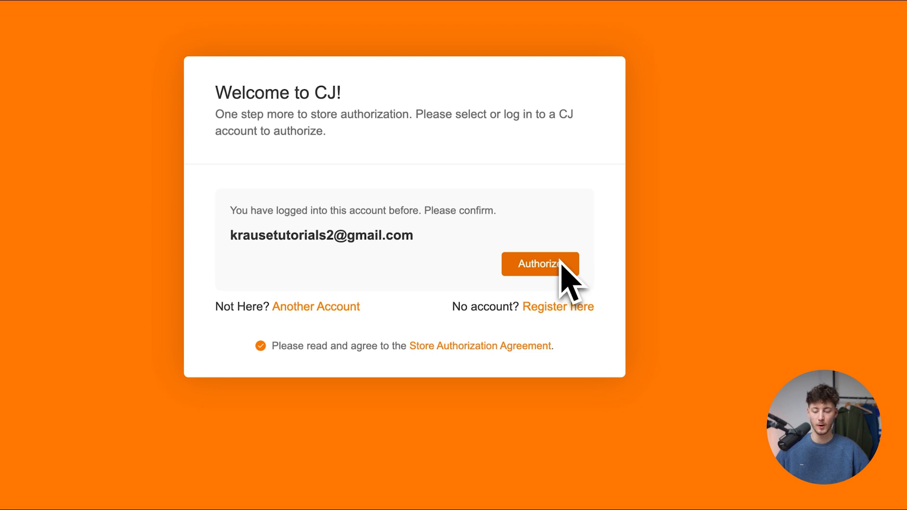
click(540, 264)
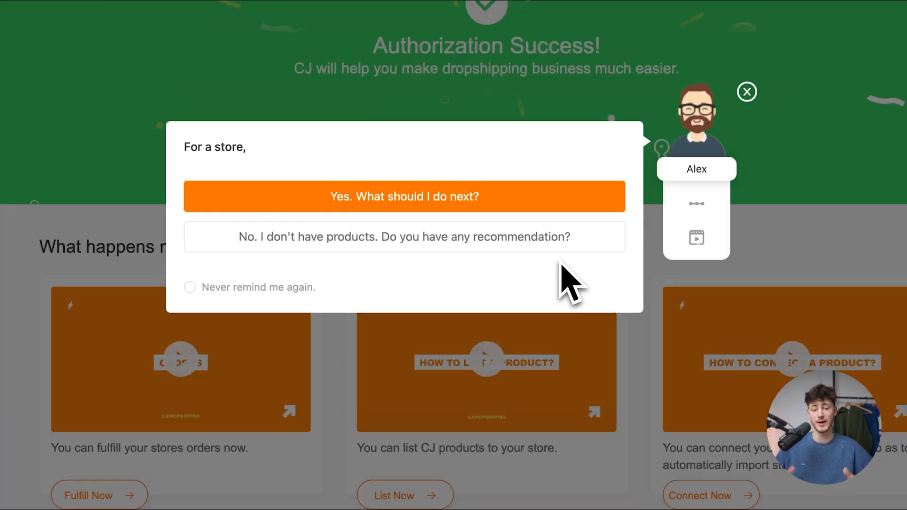
click(746, 91)
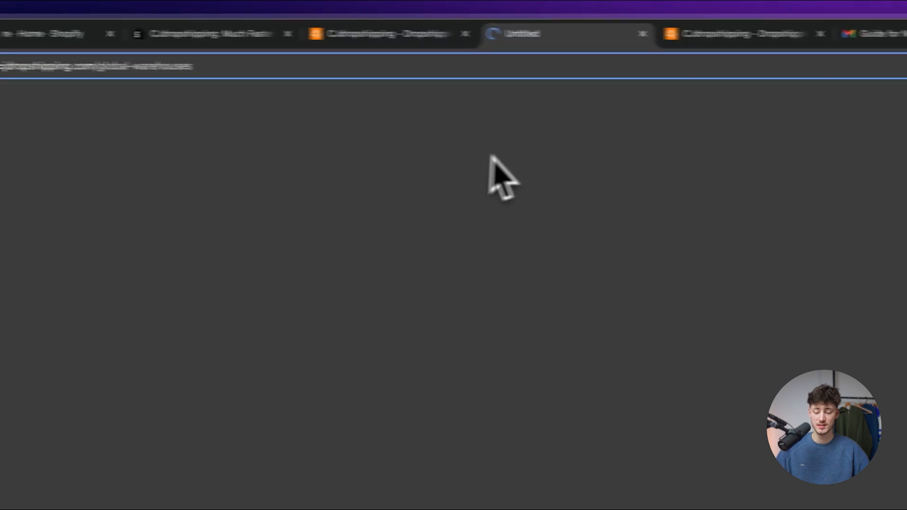
mouse_move(450, 375)
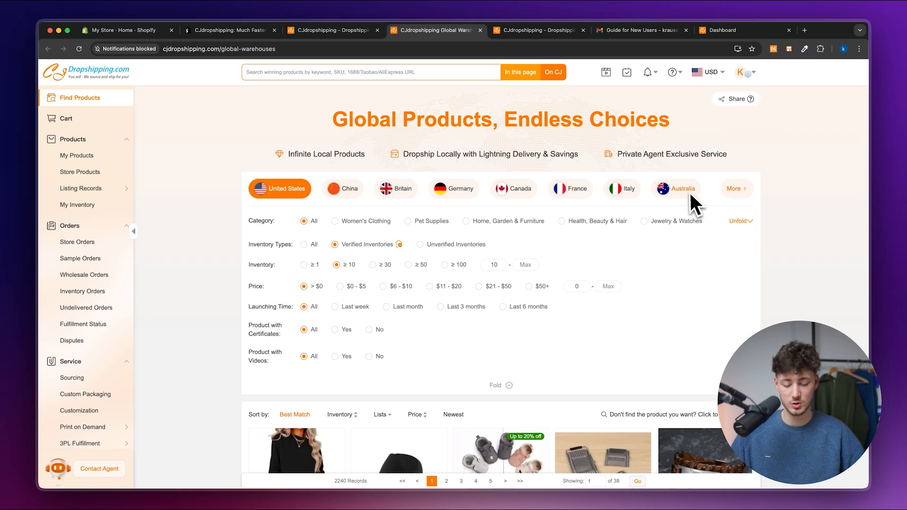
mouse_move(403, 188)
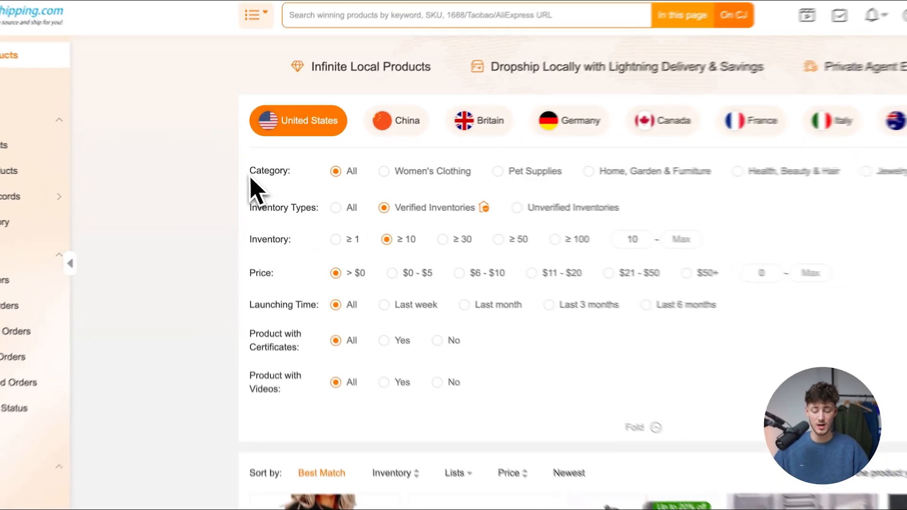
Filter US warehouse products to verified inventory with at least 10 units in stock.
scroll(down, 3)
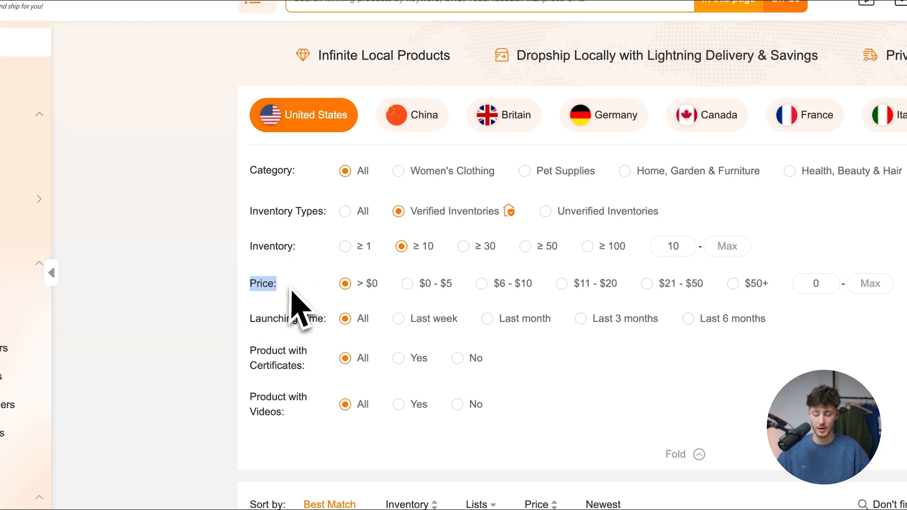
click(684, 455)
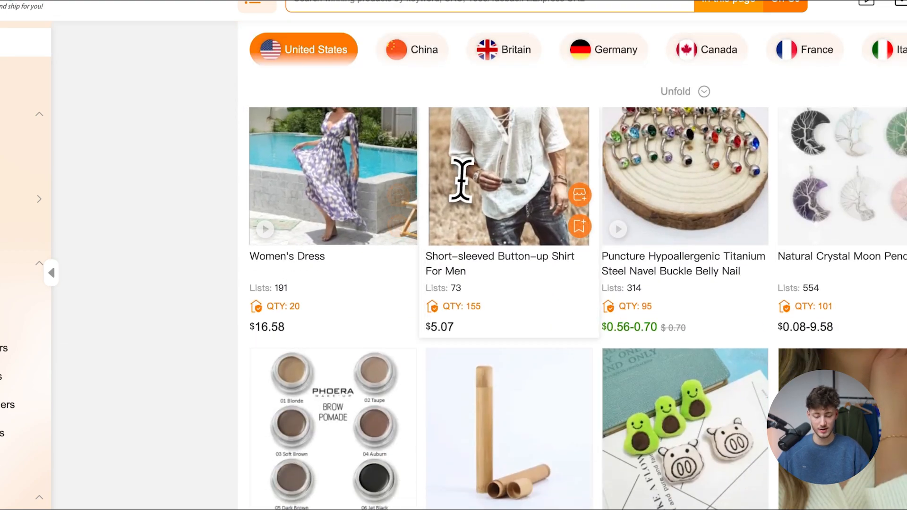
click(456, 189)
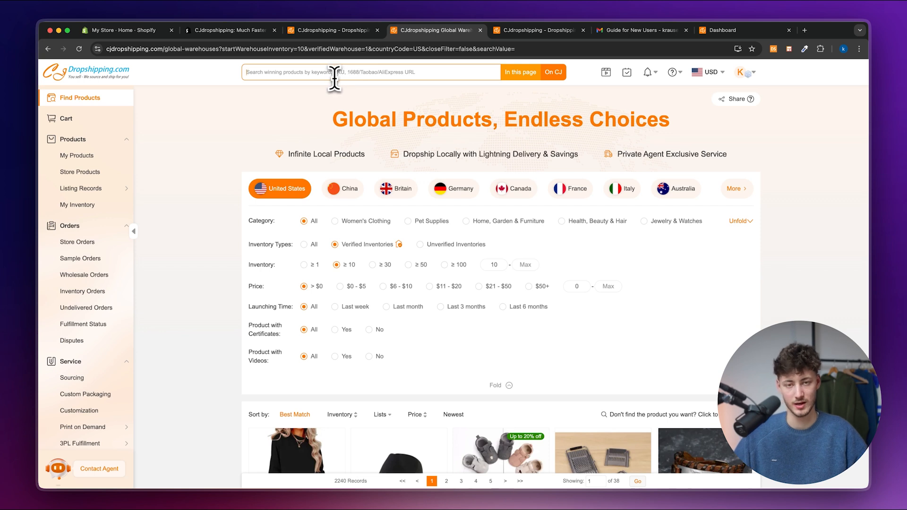
Search 'electric water gun' and open the Space Water Gun product page.
text(elec)
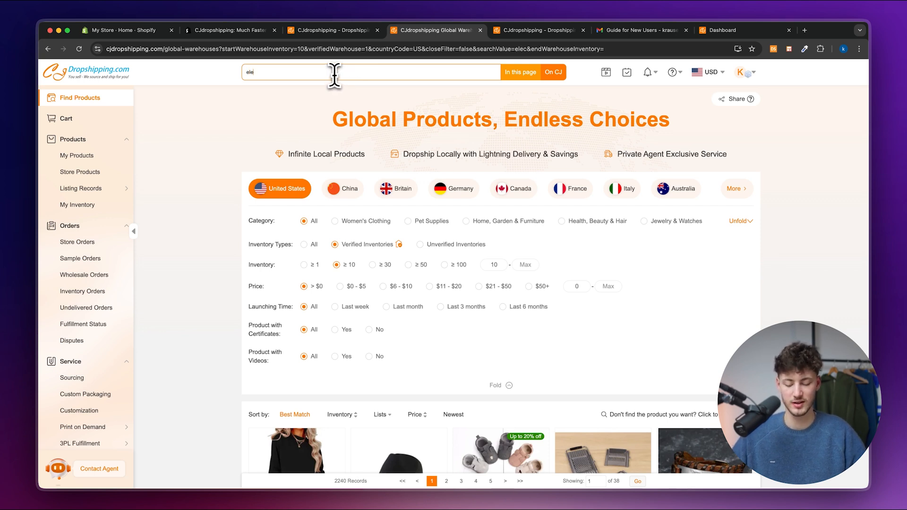
text(lectric water gun)
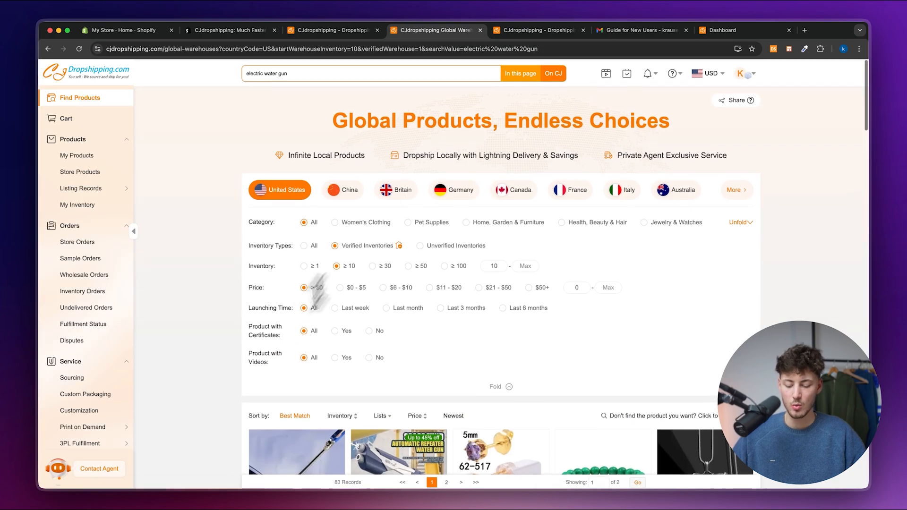
scroll(down, 3)
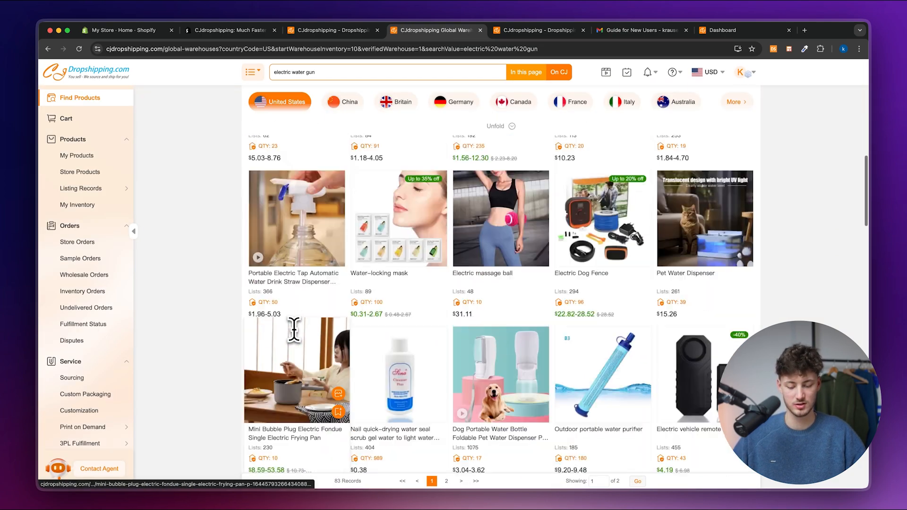
click(496, 126)
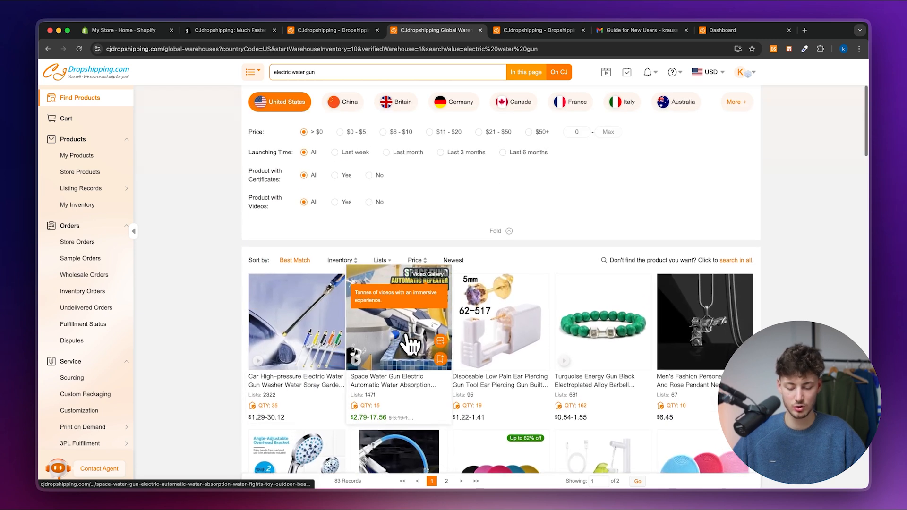
click(398, 321)
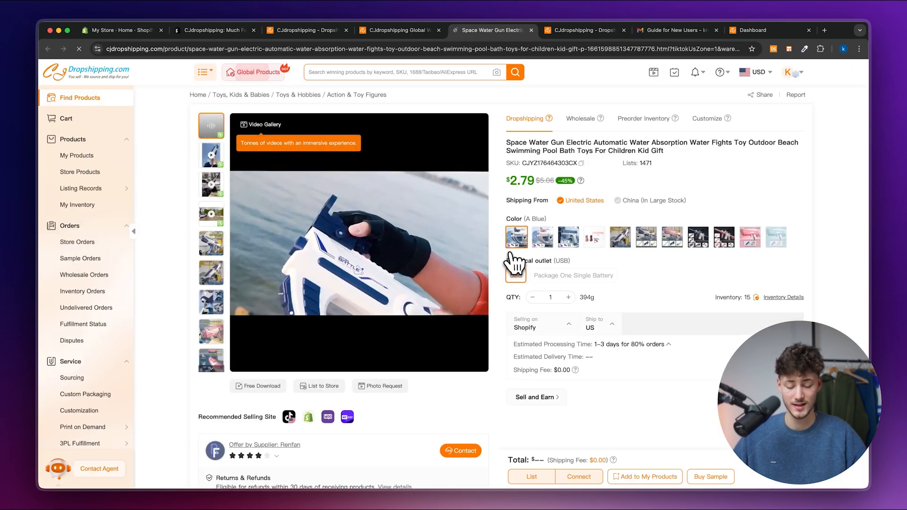
View the Wholesale, Preorder Inventory and Customize tabs, ending on the customization steps.
click(516, 238)
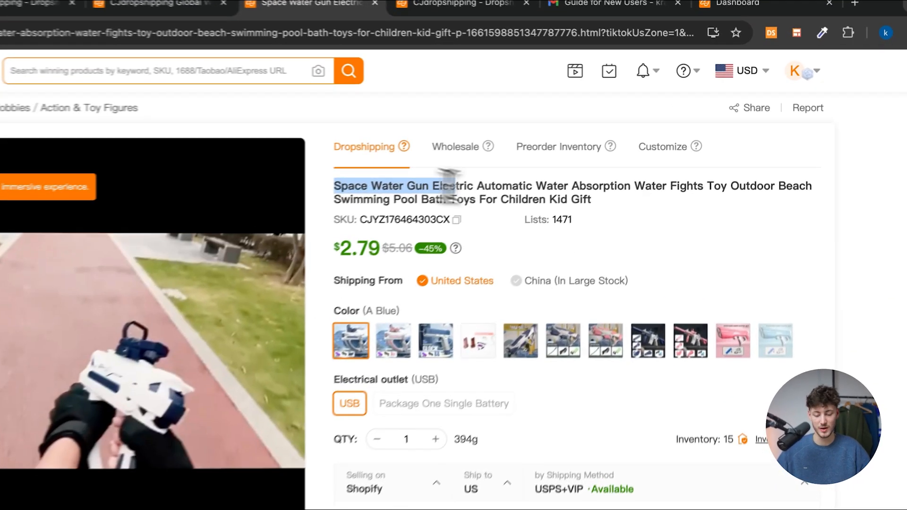
click(456, 147)
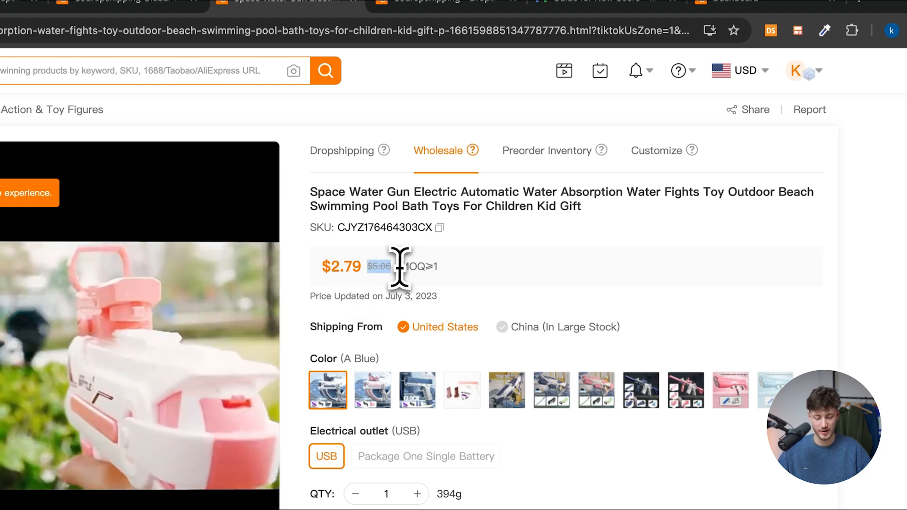
click(546, 150)
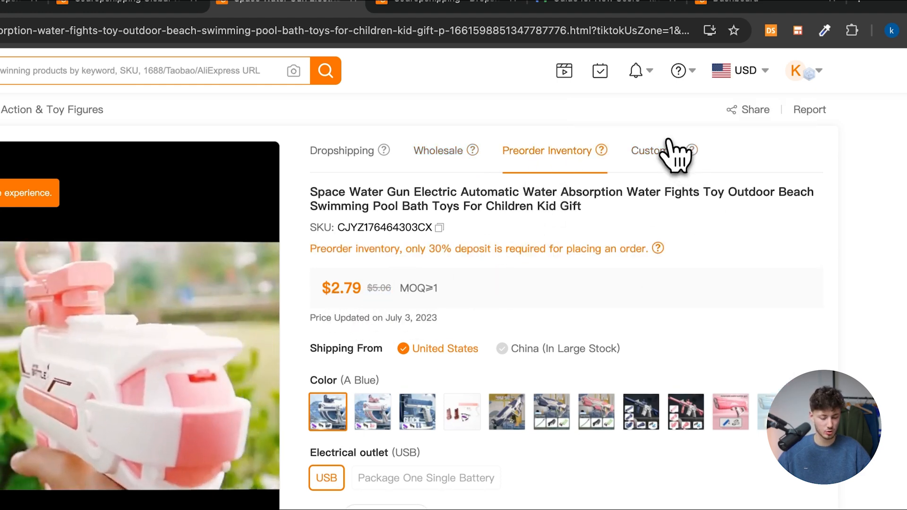
click(657, 150)
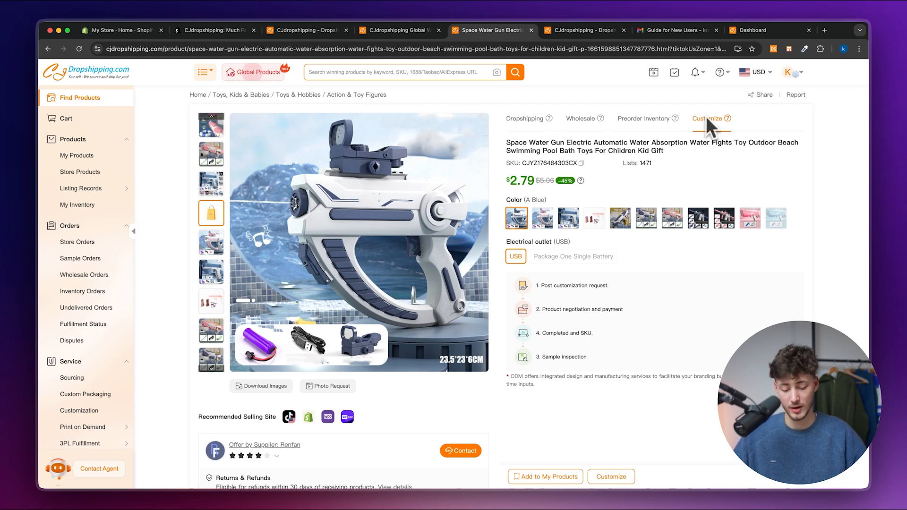
mouse_move(725, 136)
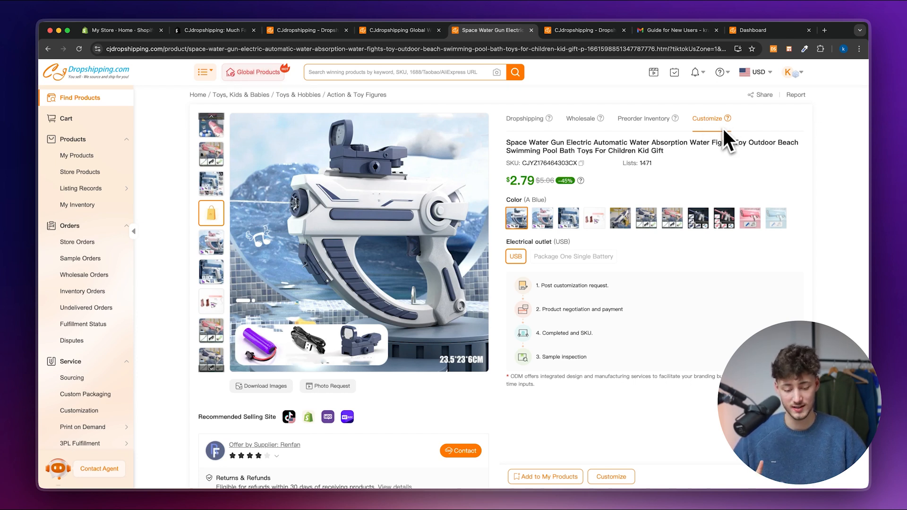
scroll(down, 3)
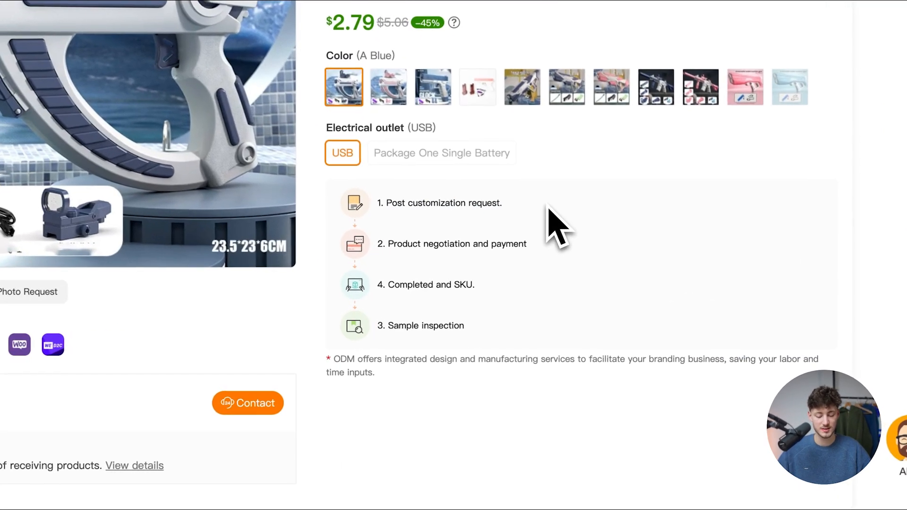
double_click(450, 244)
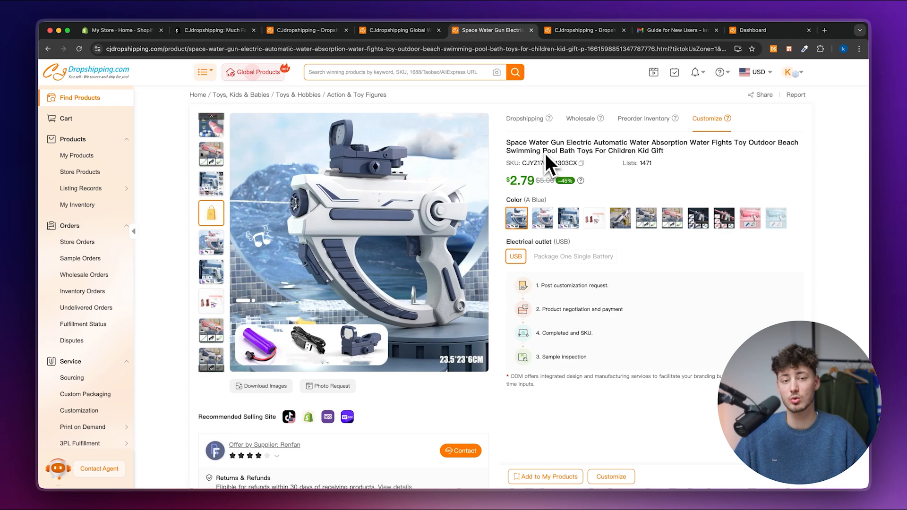
mouse_move(548, 168)
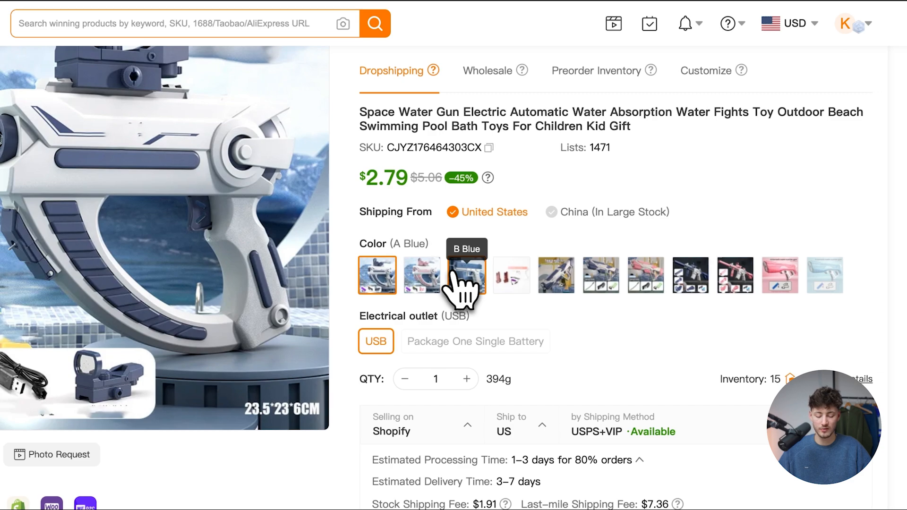
Scroll the Dropshipping tab to the Ship to US estimate: 3–7 days, $12.06 total.
scroll(down, 3)
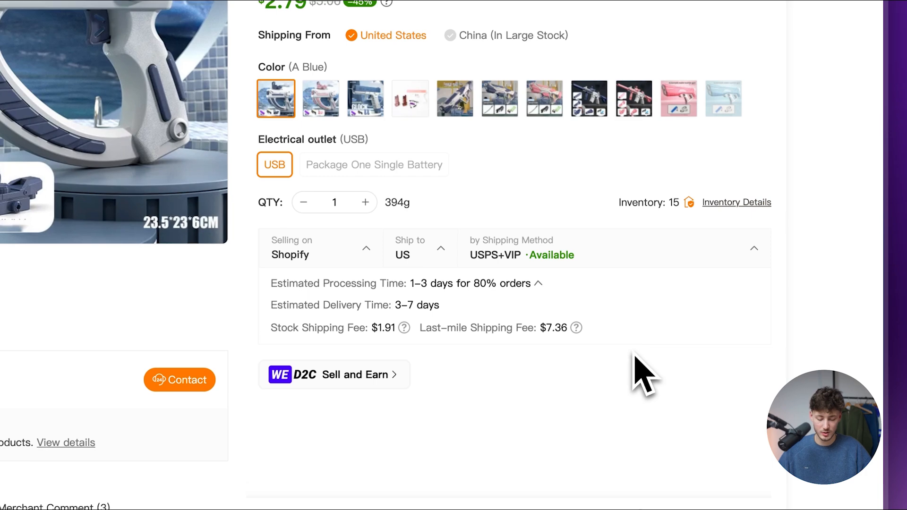
scroll(up, 3)
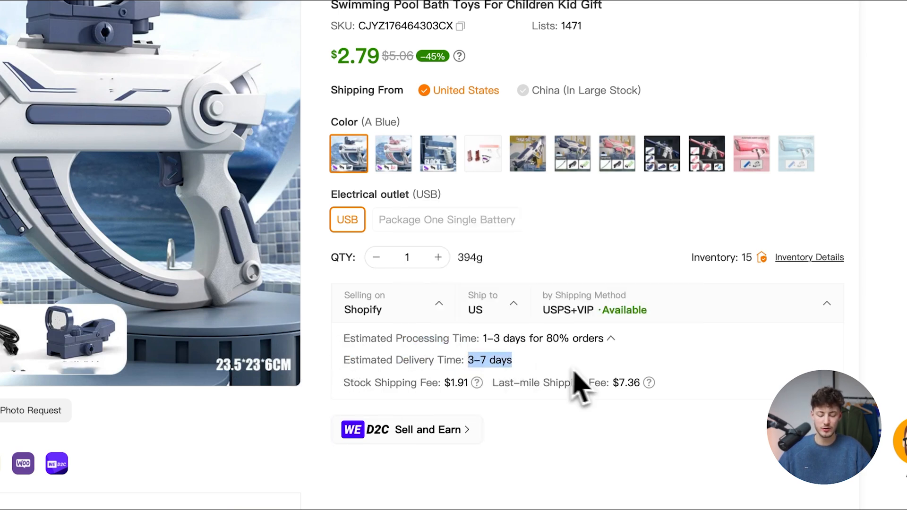
scroll(down, 3)
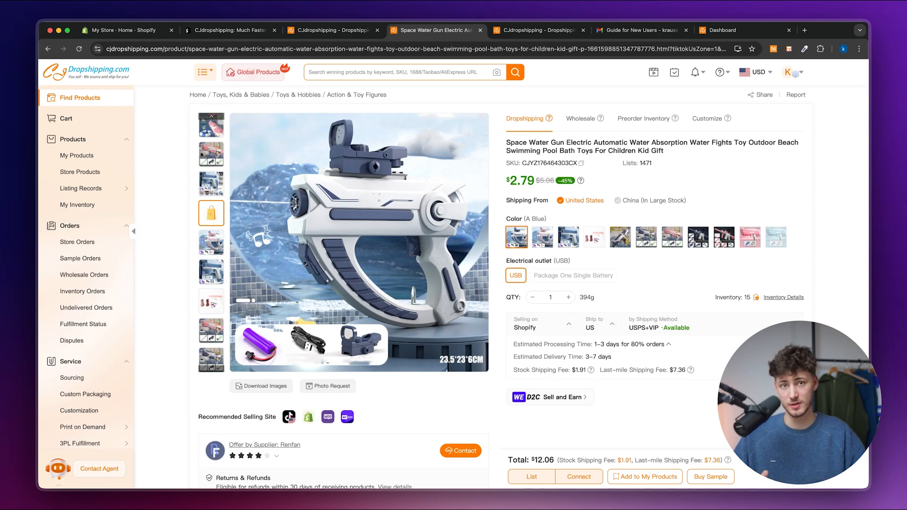
mouse_move(596, 235)
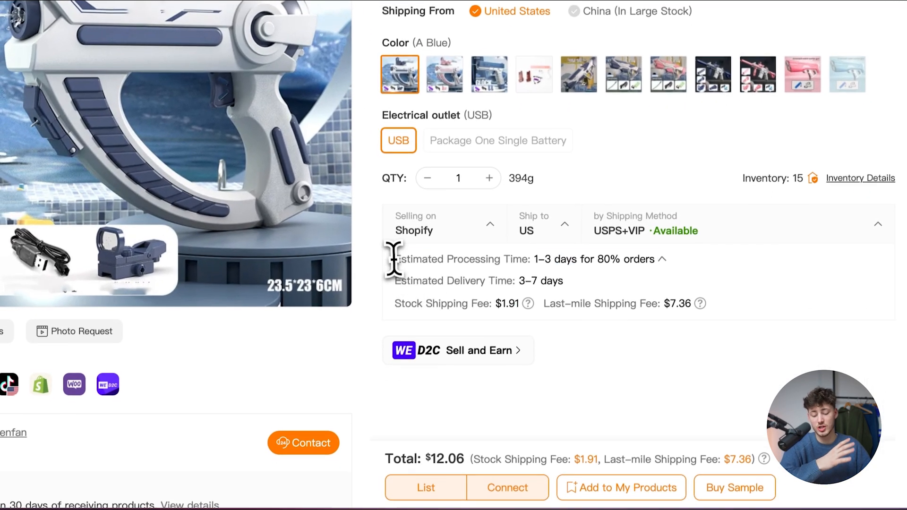
scroll(down, 3)
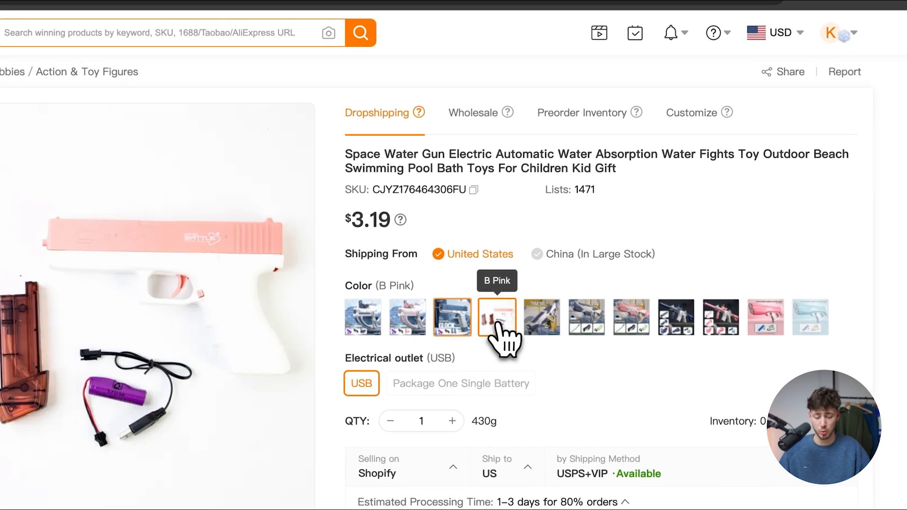
click(586, 318)
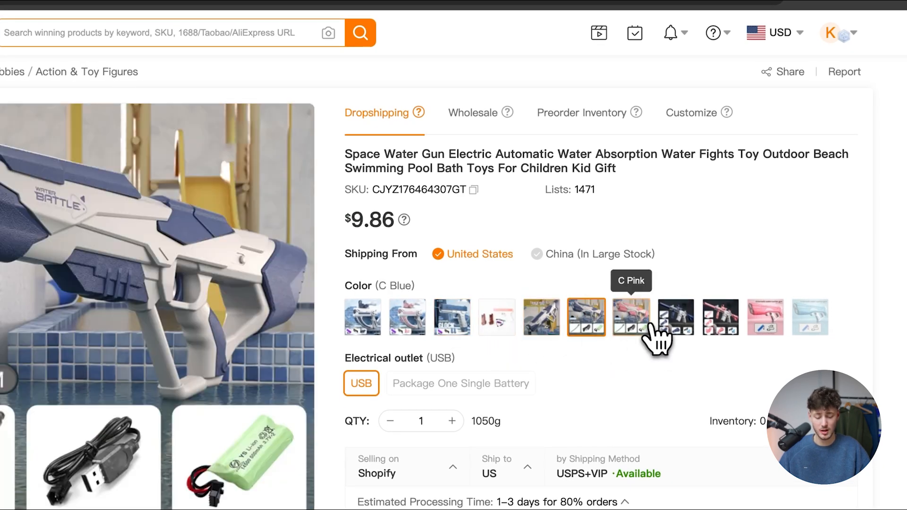
click(675, 318)
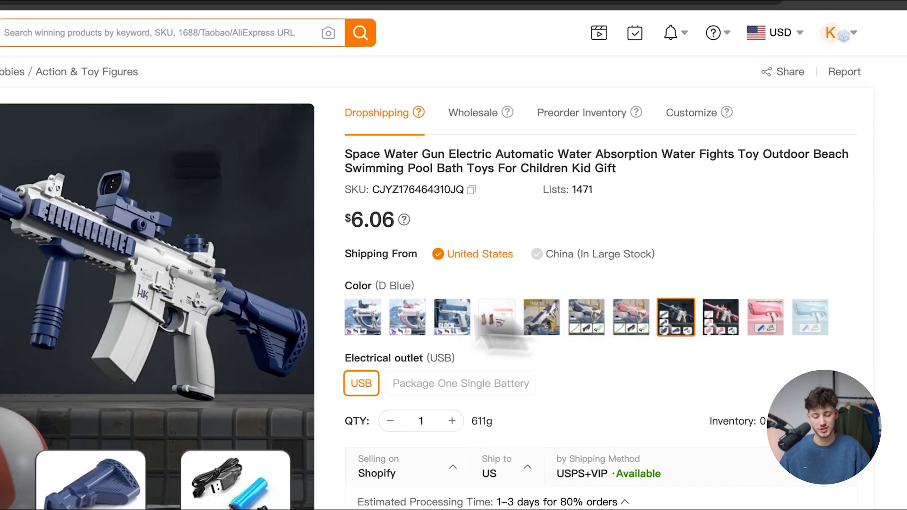
click(362, 317)
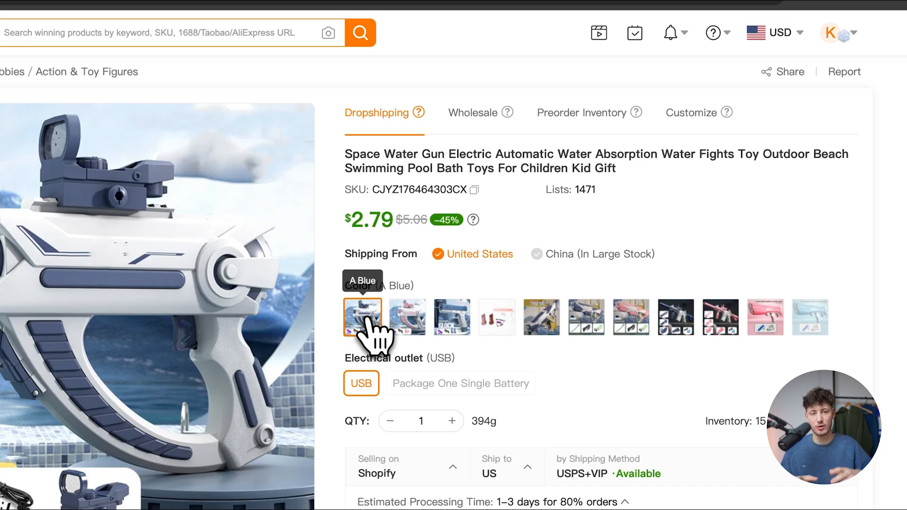
mouse_move(373, 333)
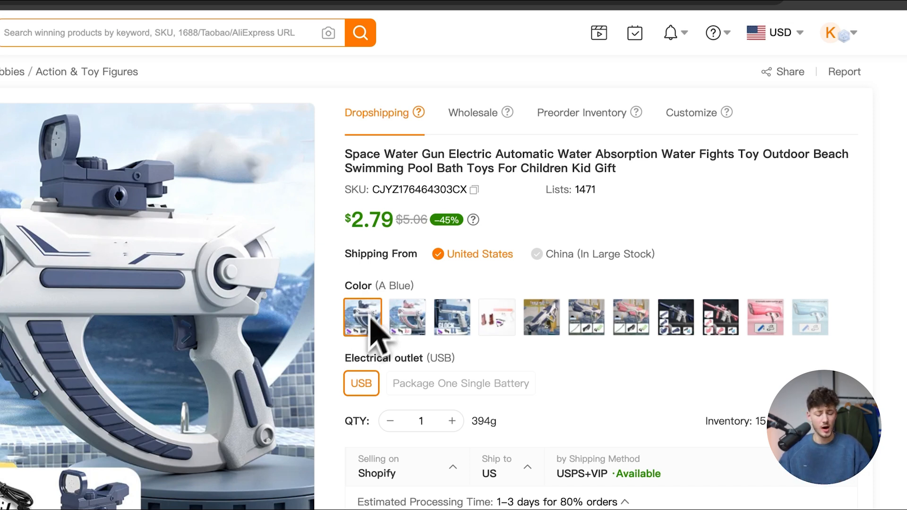
mouse_move(698, 208)
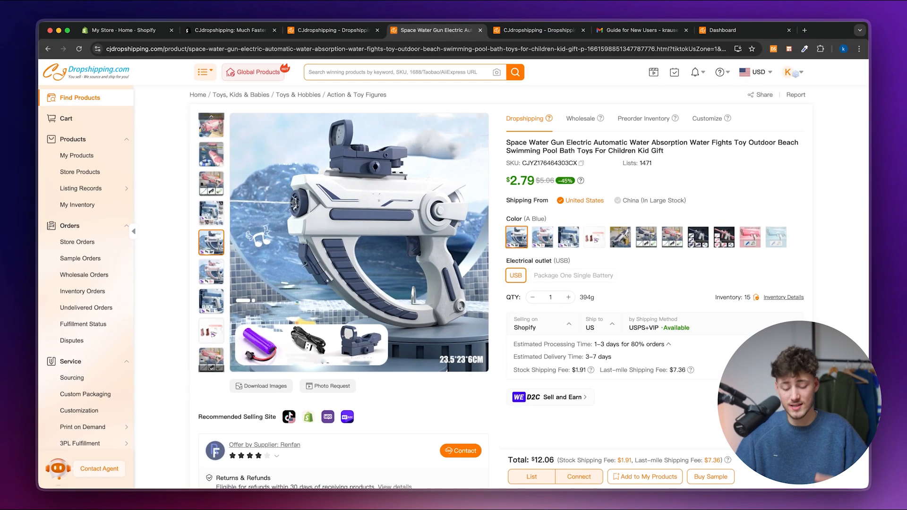
mouse_move(645, 476)
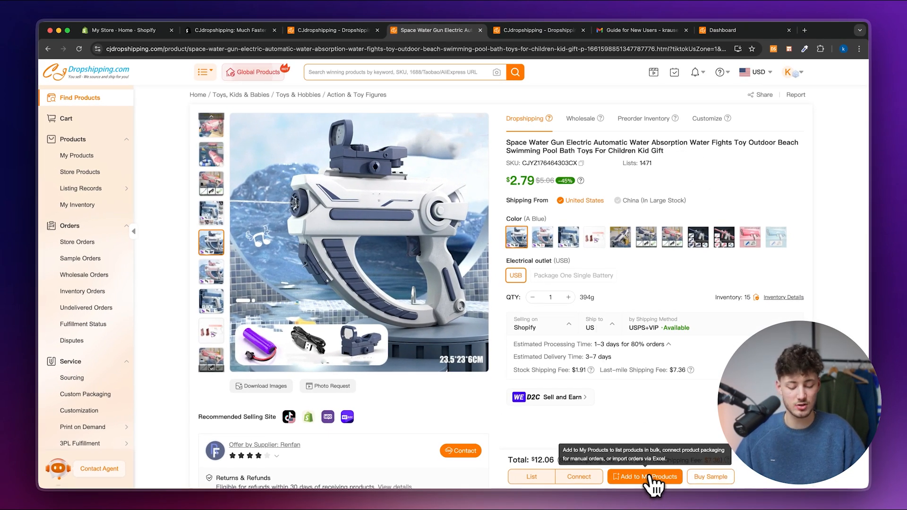
Add the Space Water Gun to My Products.
click(646, 477)
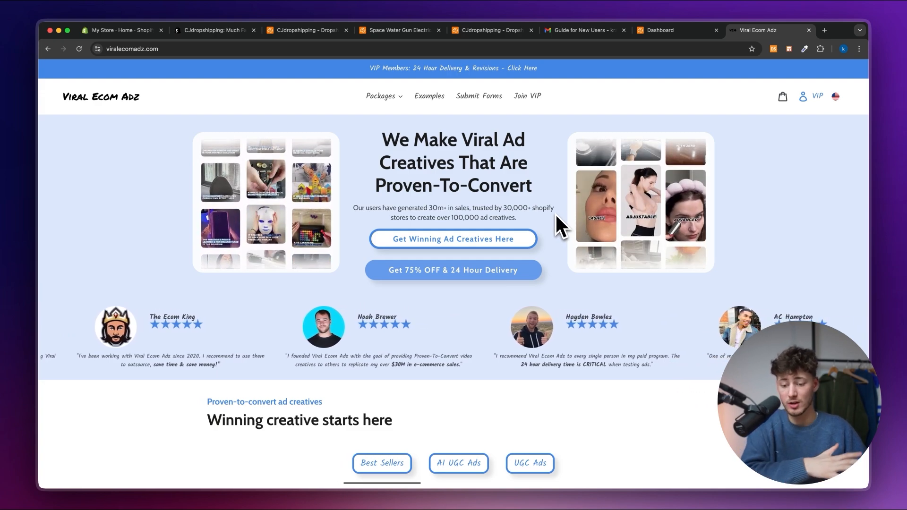
Browse Viral Ecom Adz video ad packages, viewing the TikTok Split Testing and AI UGC collections.
scroll(down, 3)
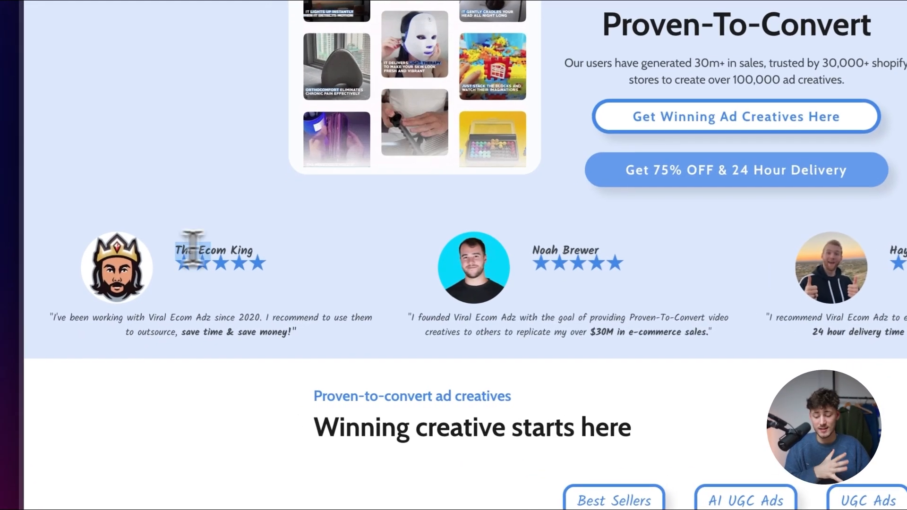
scroll(down, 3)
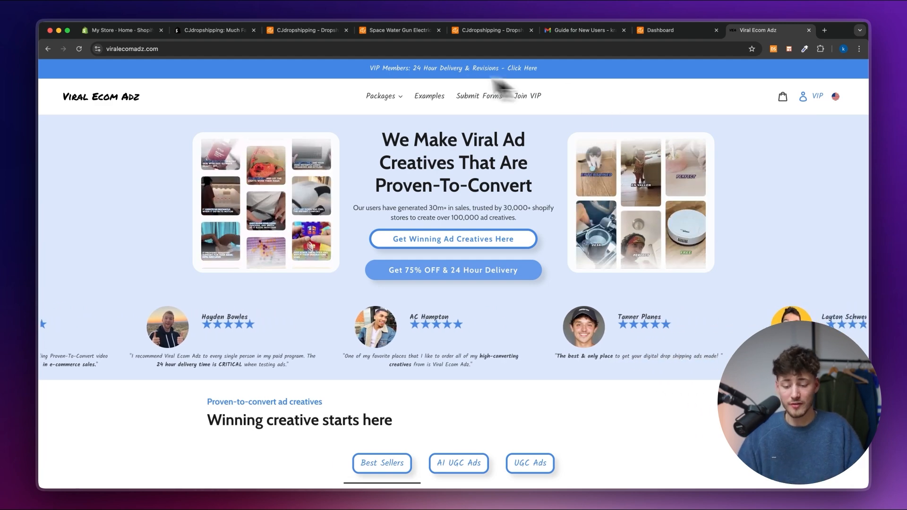
click(381, 97)
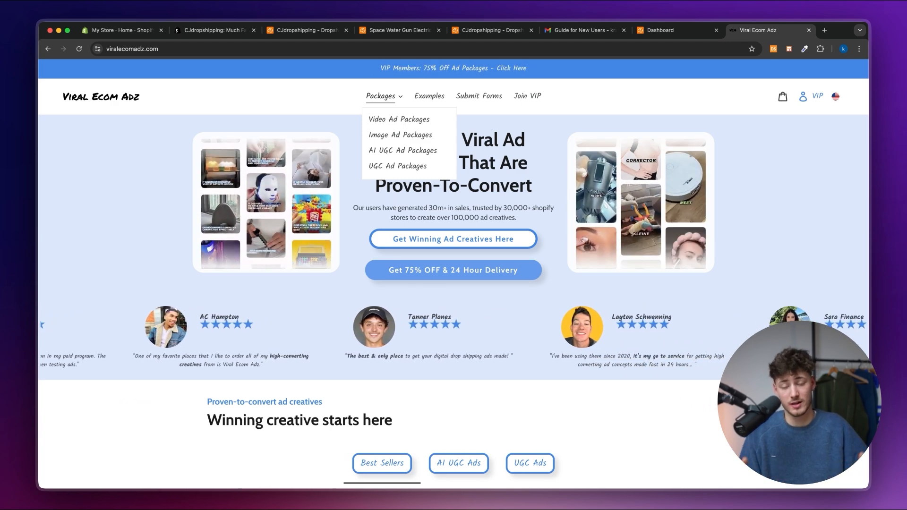
click(398, 120)
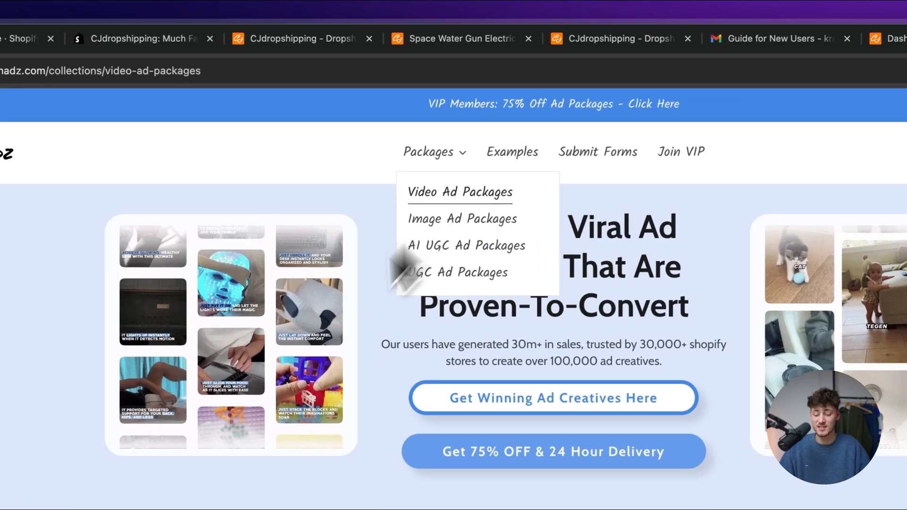
click(459, 192)
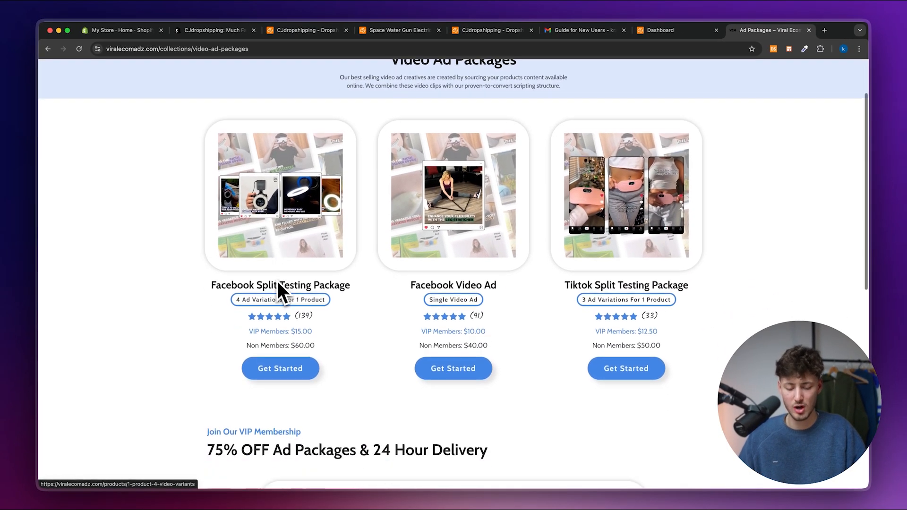
scroll(down, 3)
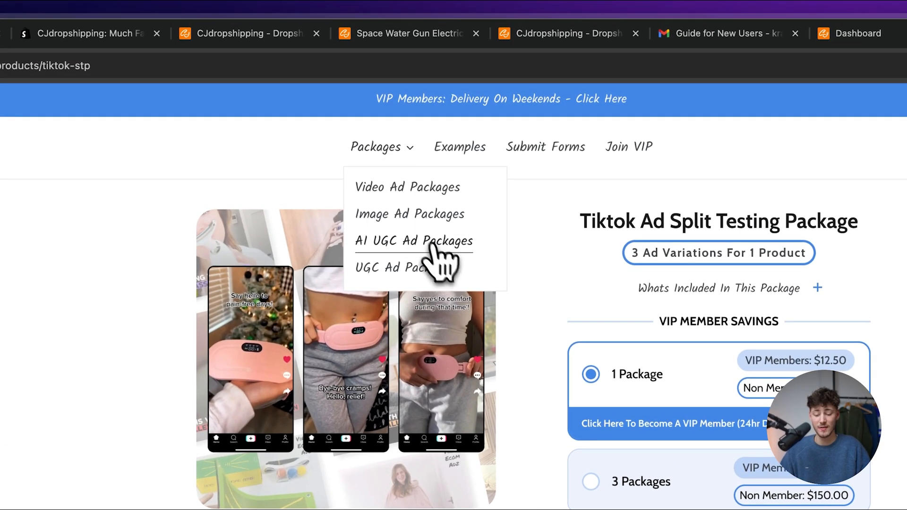
click(413, 241)
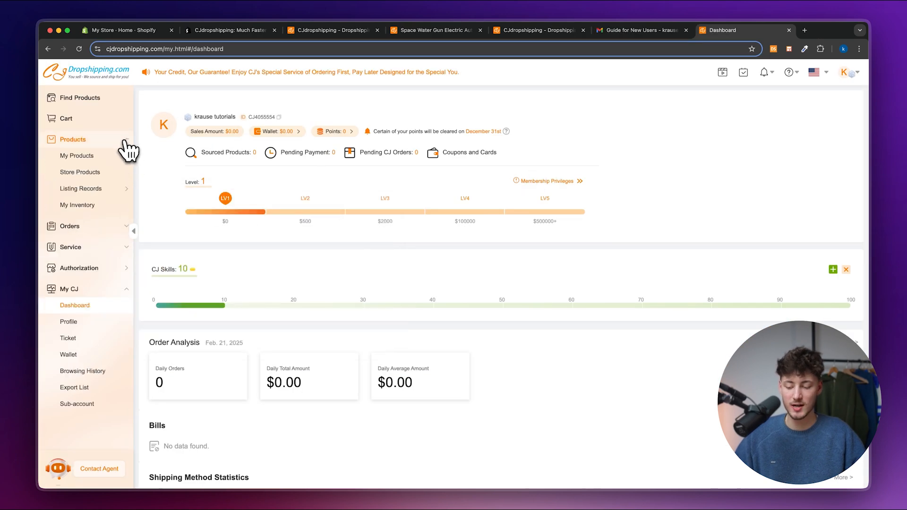
Select the Space Water Gun in My Products and start listing it to the Shopify store.
click(76, 156)
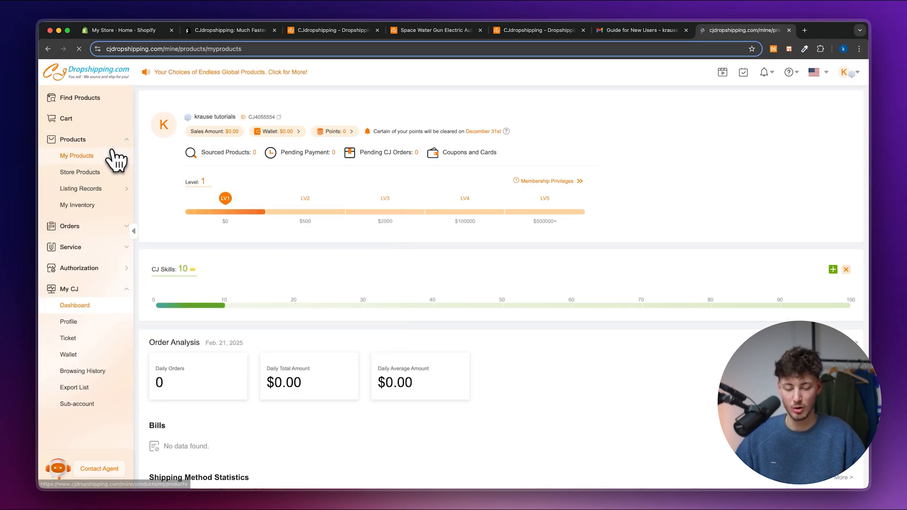
click(76, 155)
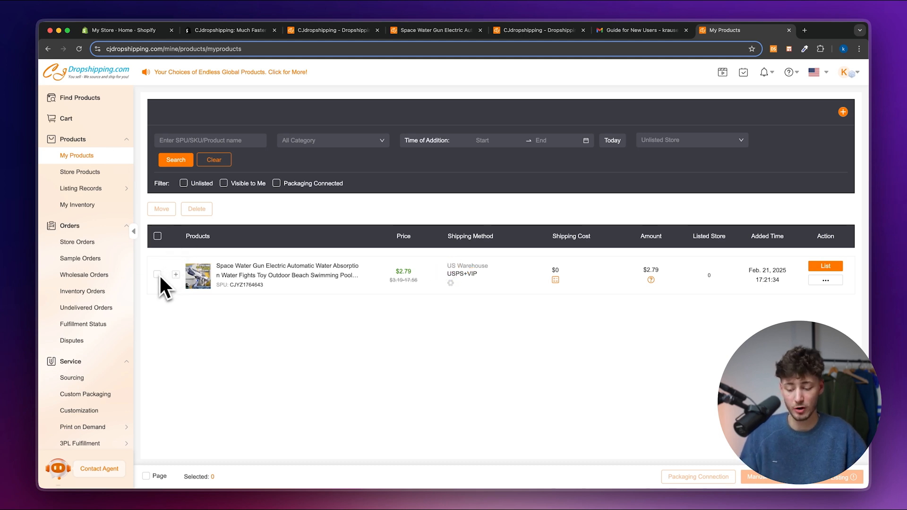
click(158, 274)
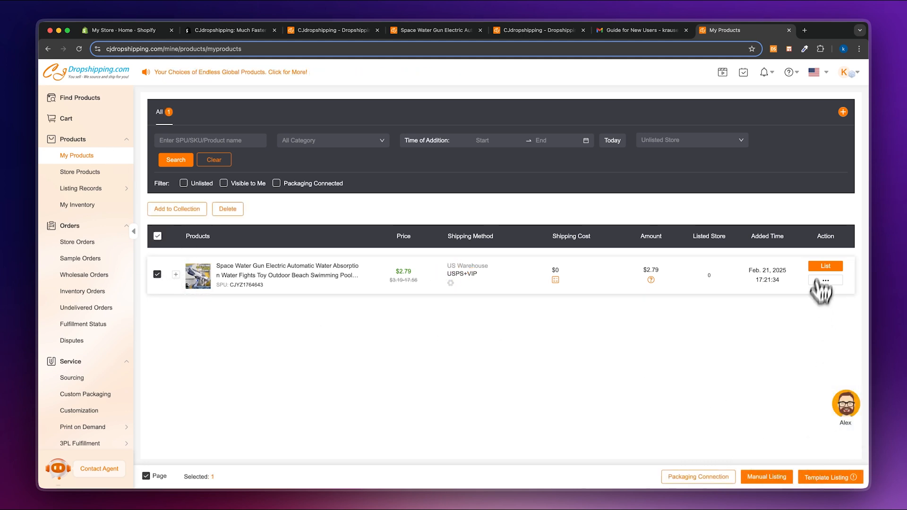
click(766, 477)
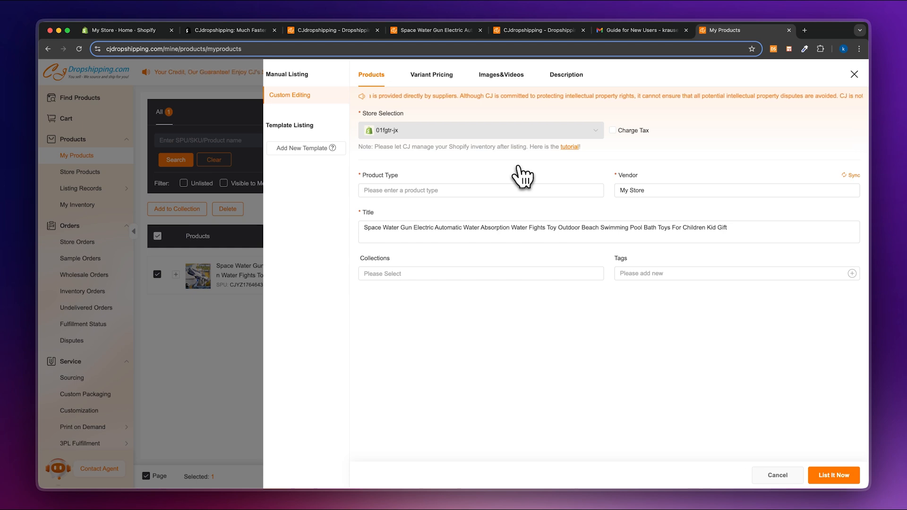
Enter the product type for the water gun listing and move to Variant Pricing.
click(480, 190)
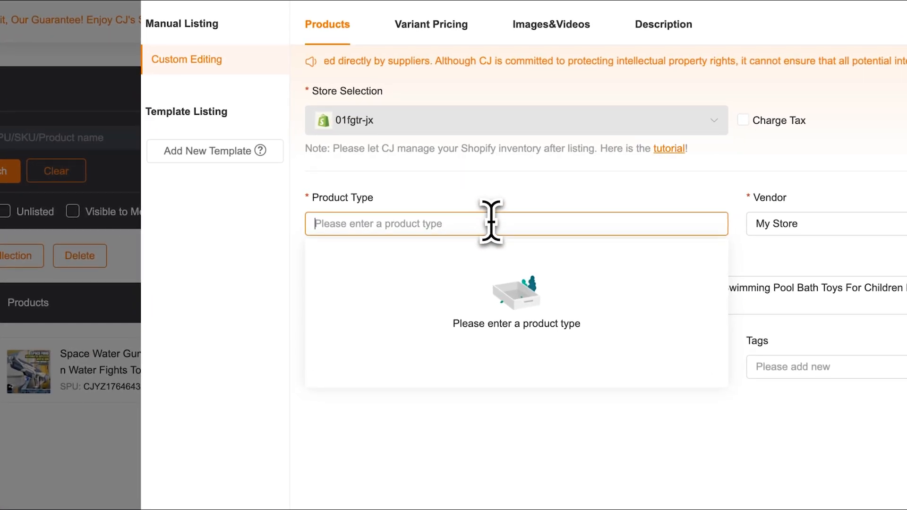
text(Gu)
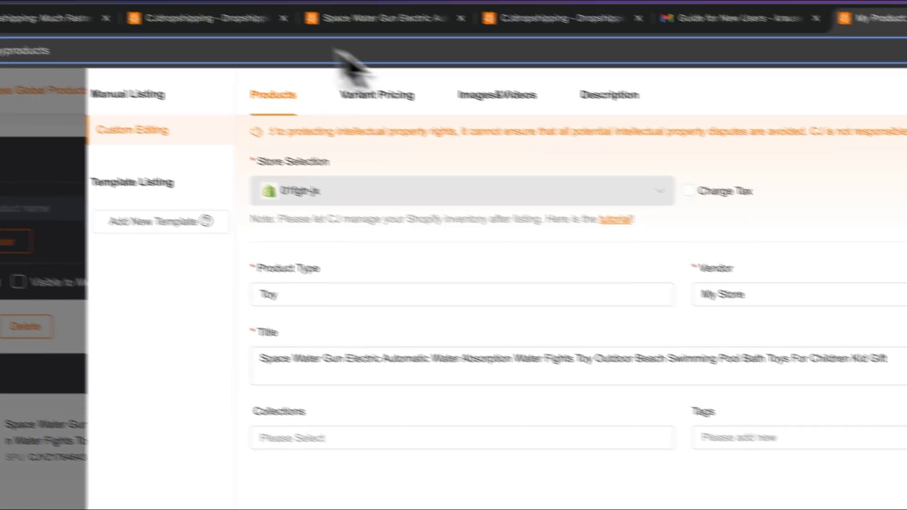
click(377, 95)
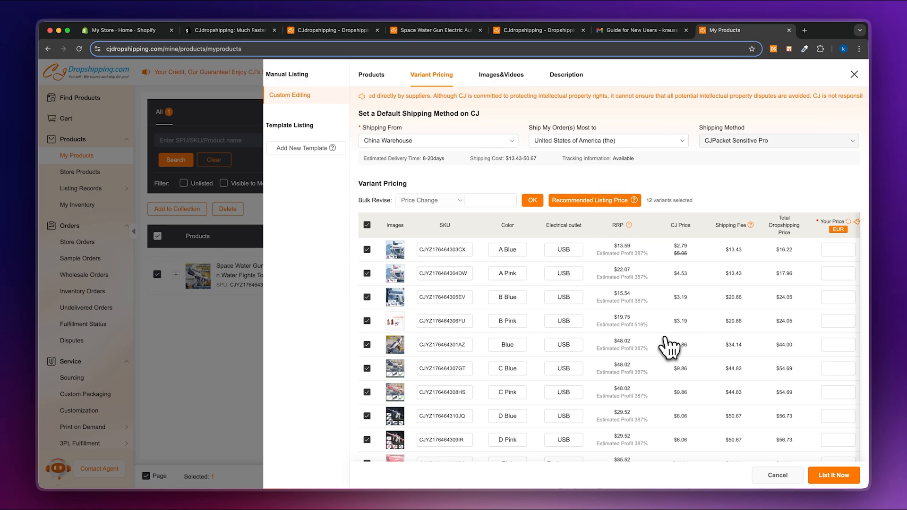
Price the A Blue variant at 38.90 EUR.
scroll(down, 3)
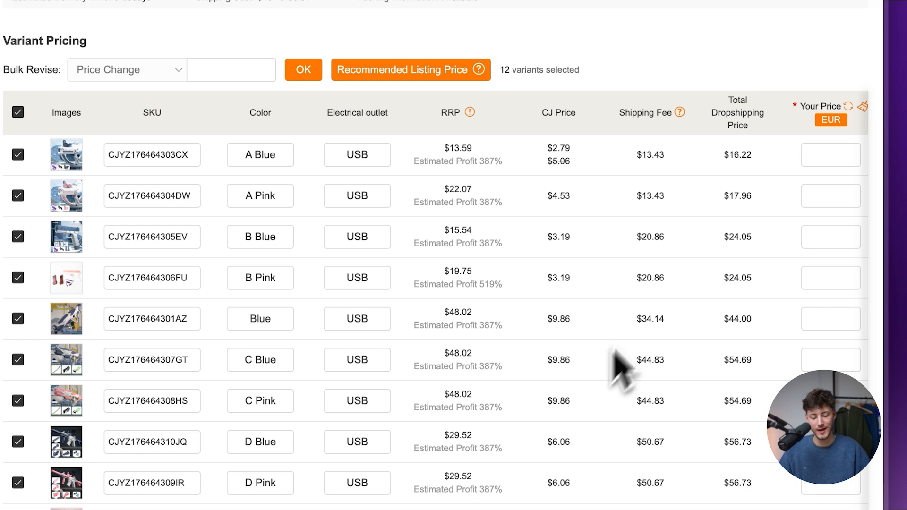
mouse_move(679, 112)
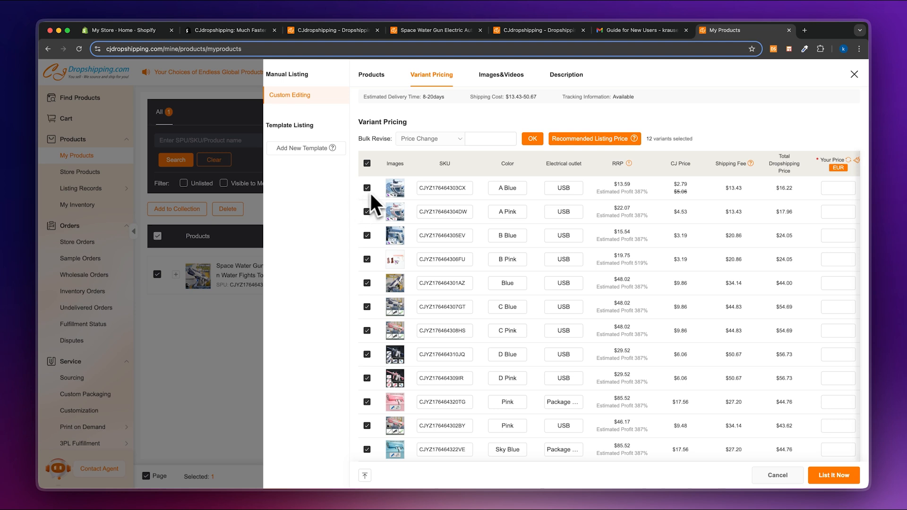
click(366, 163)
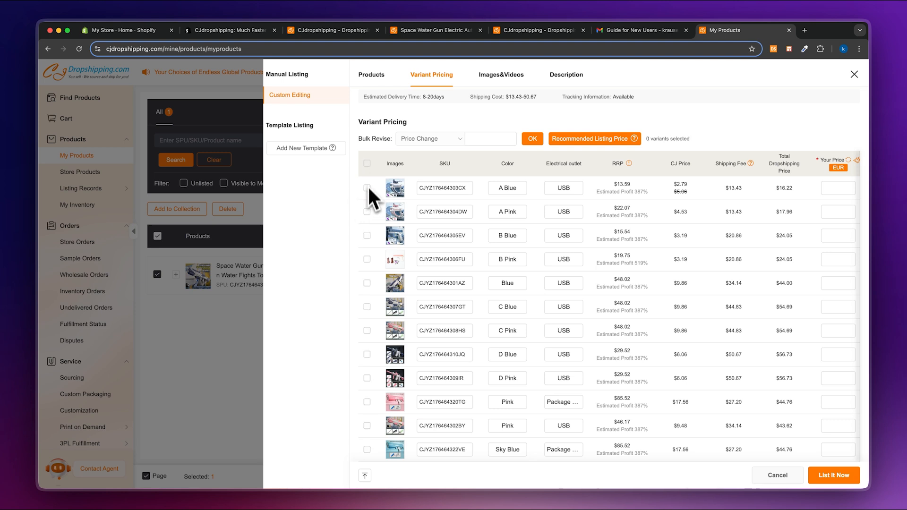
click(367, 187)
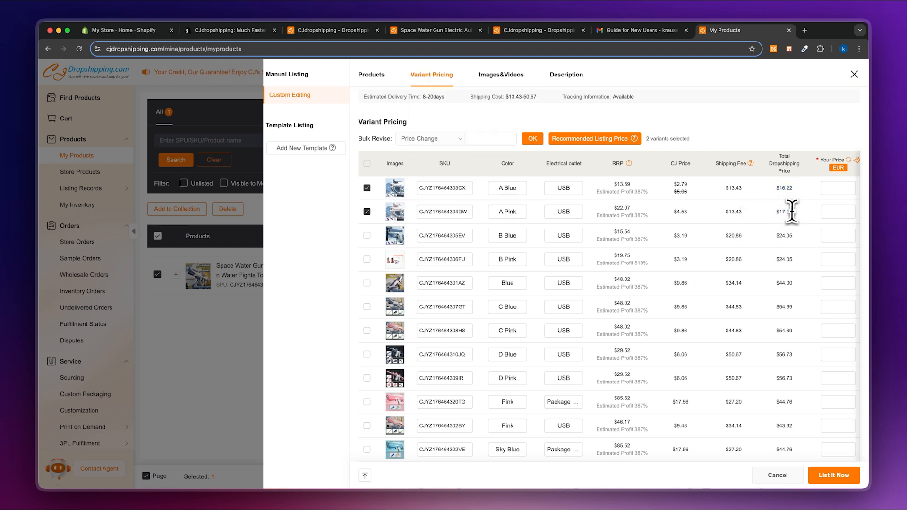
mouse_move(801, 226)
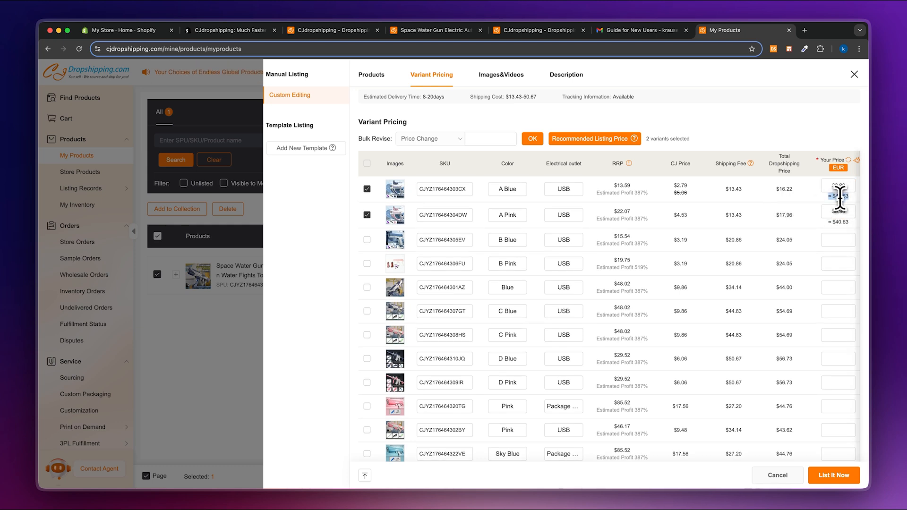
text(38.90)
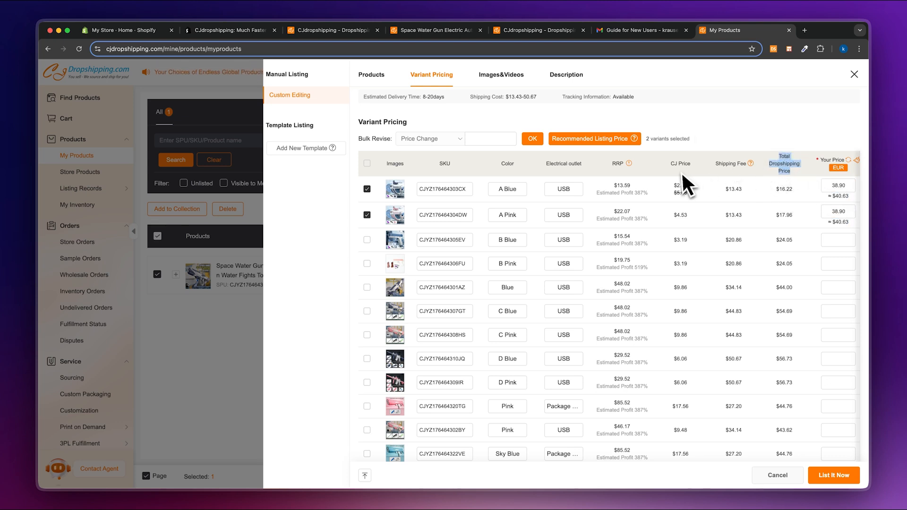
mouse_move(698, 171)
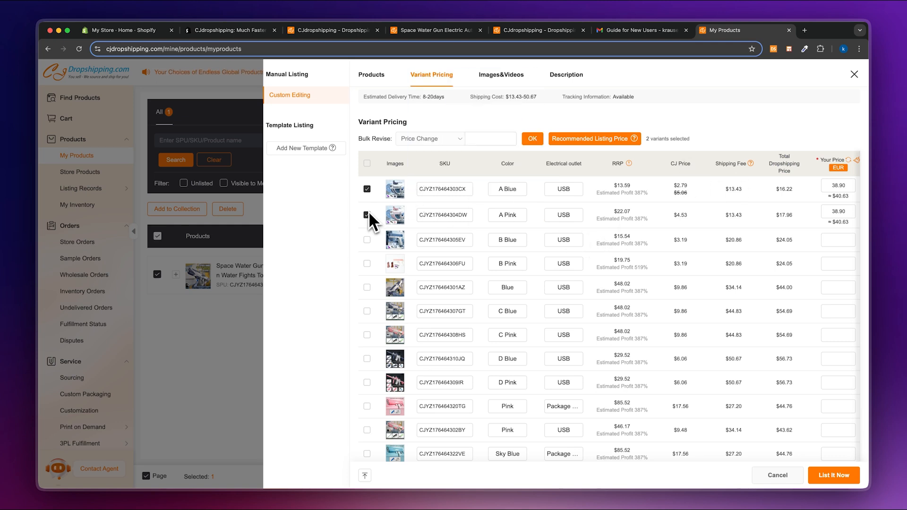
Bulk-revise the eight selected variants, including Sky Blue, to 99 EUR.
click(367, 215)
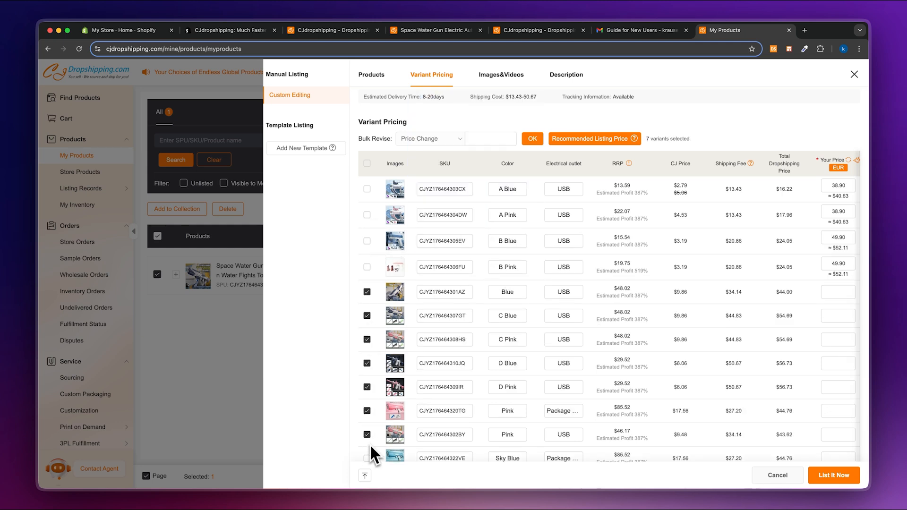
click(367, 458)
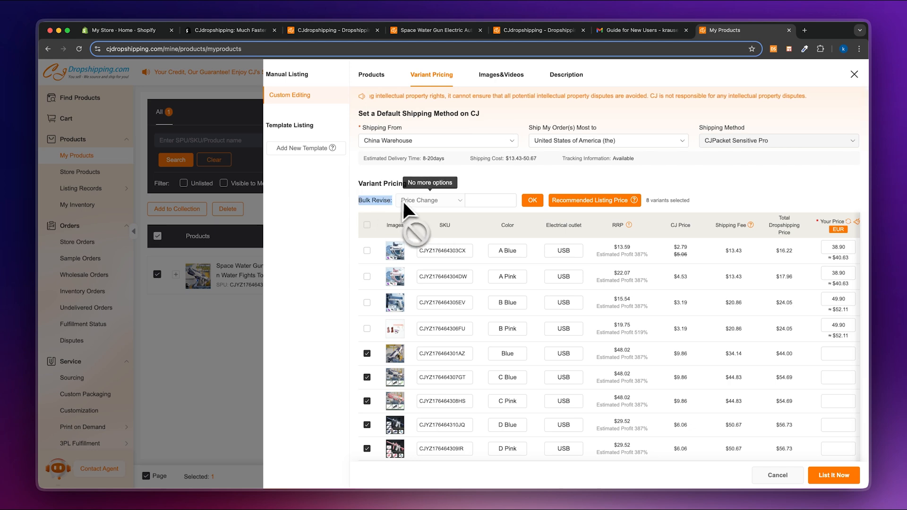
text(99)
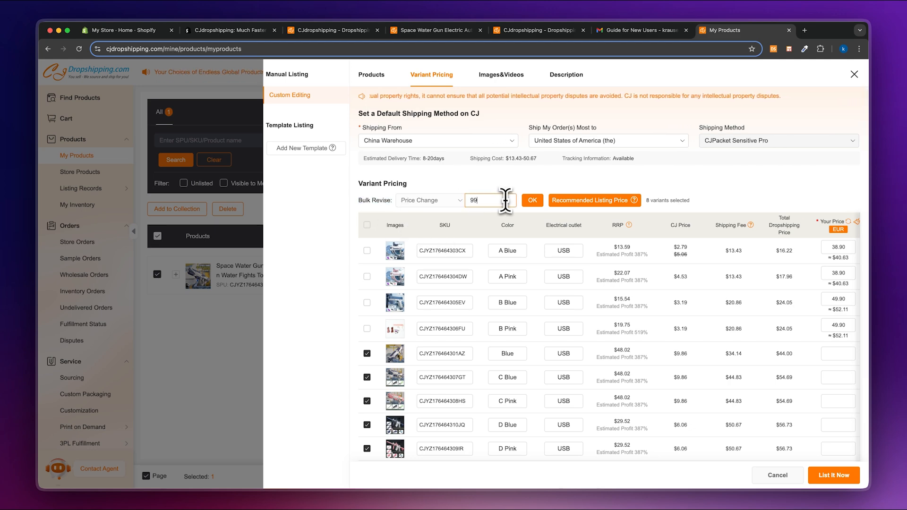
click(531, 200)
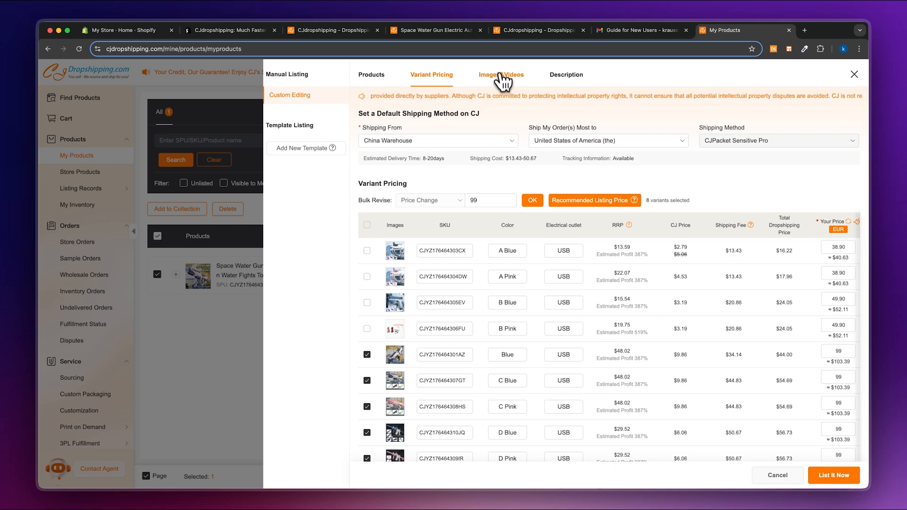
Review the listing's images and videos, then bring up the Description editor.
click(501, 73)
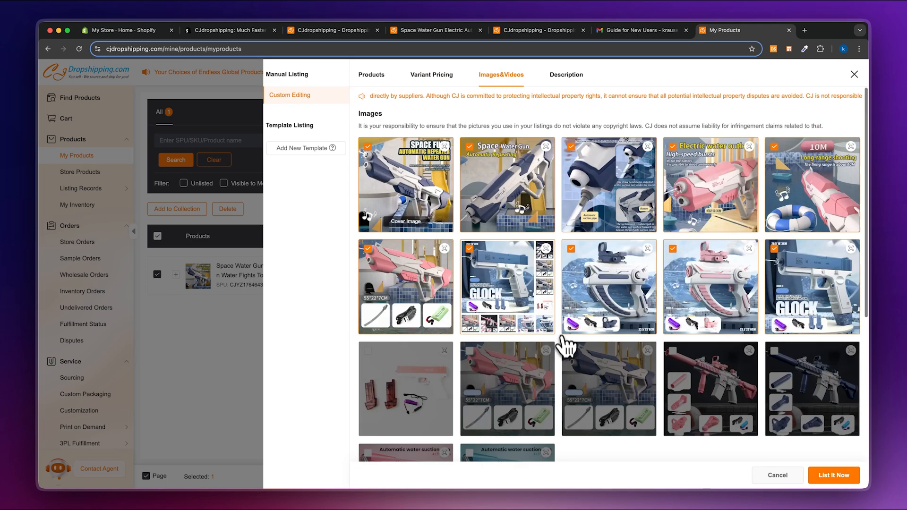
scroll(down, 3)
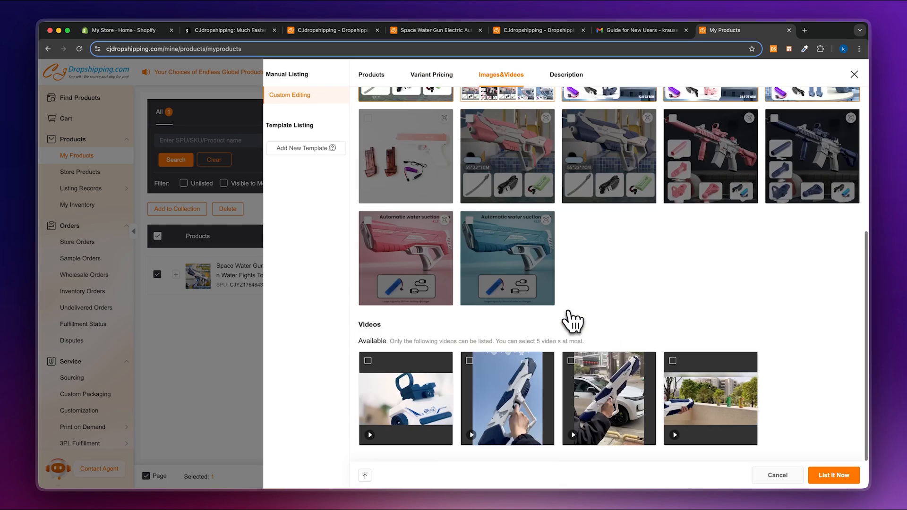
click(368, 360)
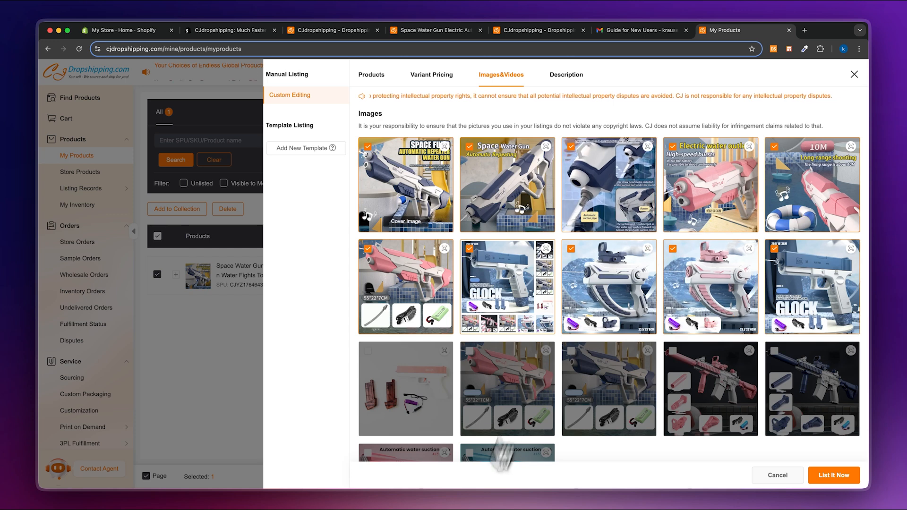
click(565, 74)
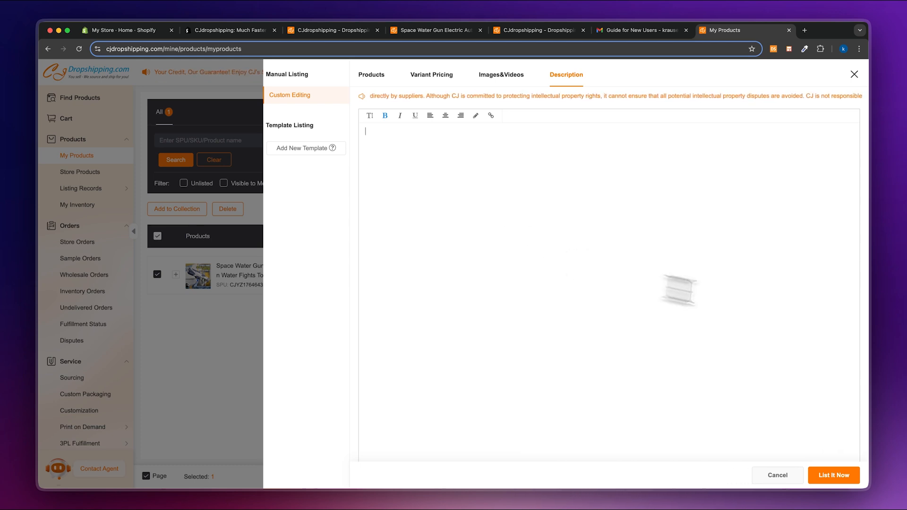
Submit the water gun listing to the Shopify store with List It Now.
click(834, 475)
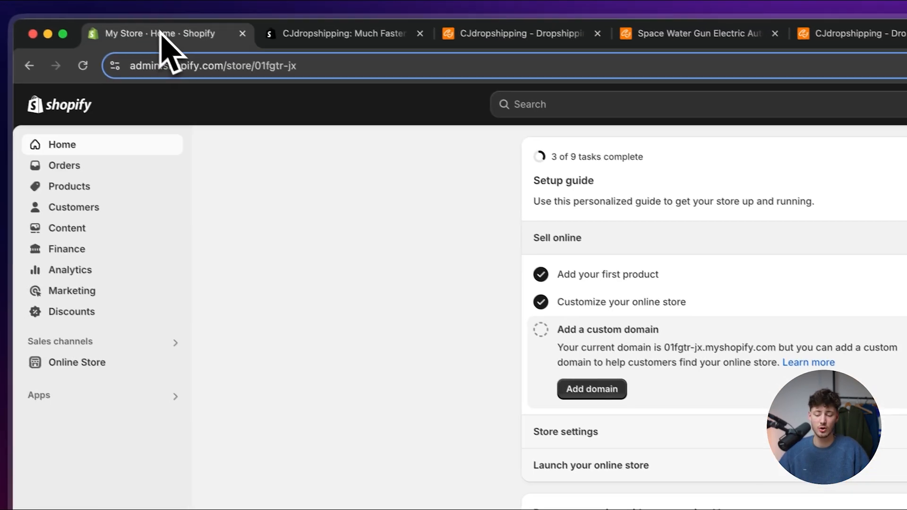
Open the imported Space Water Gun in Shopify Products and return to the list.
click(70, 186)
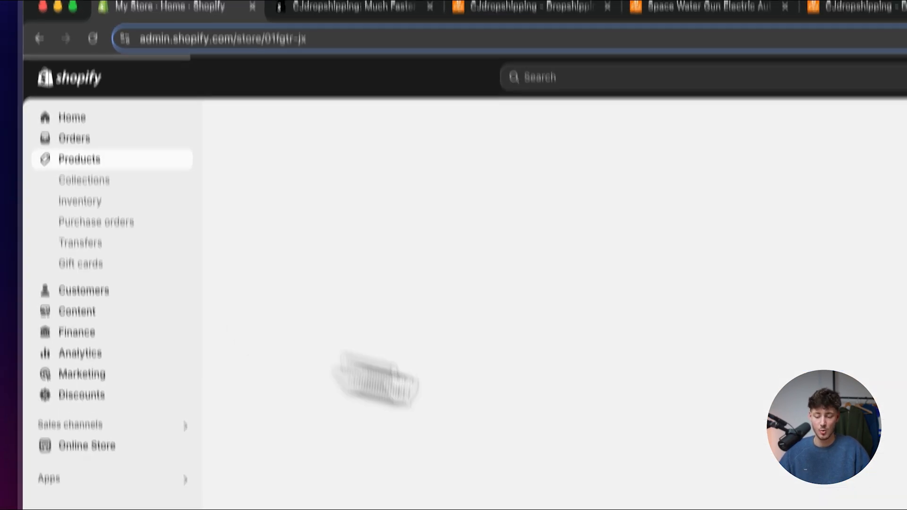
click(79, 159)
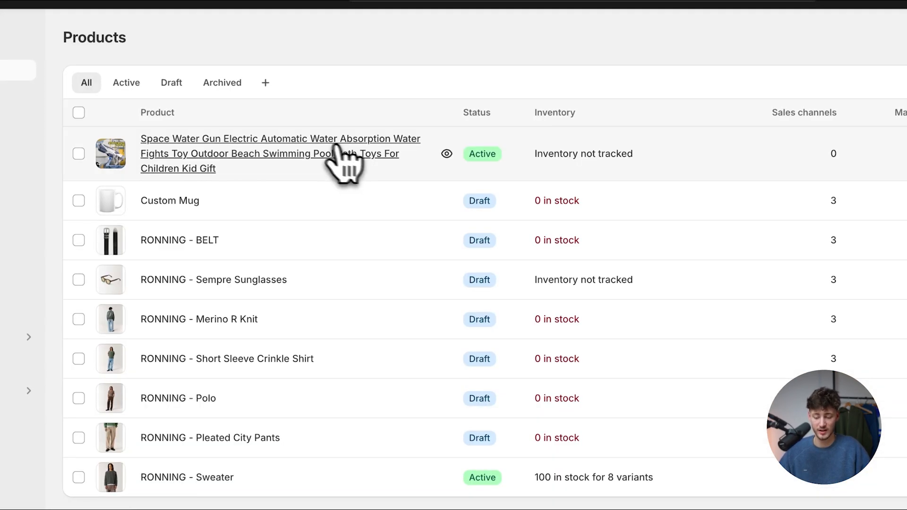
click(279, 153)
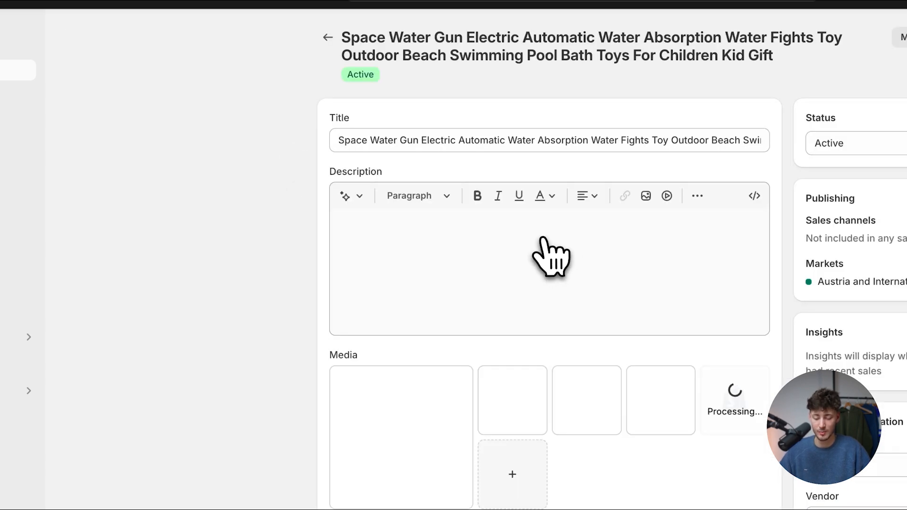
scroll(down, 3)
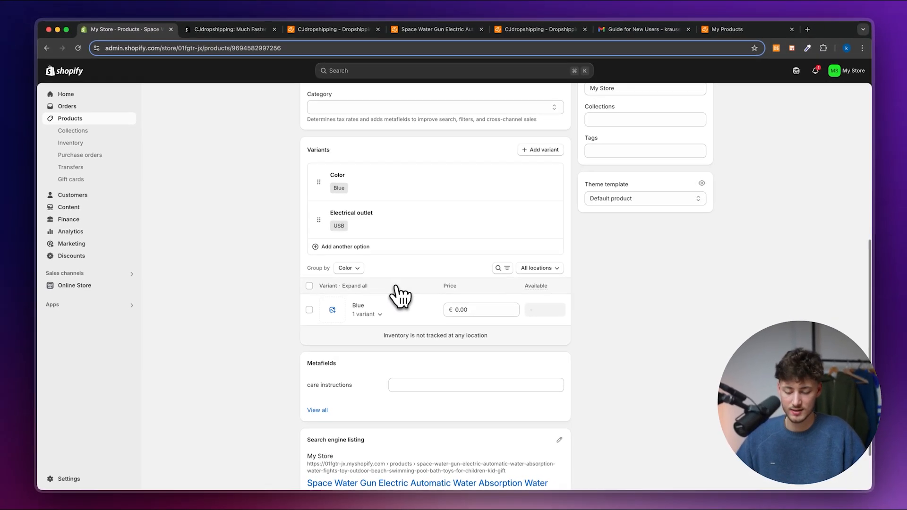
click(71, 119)
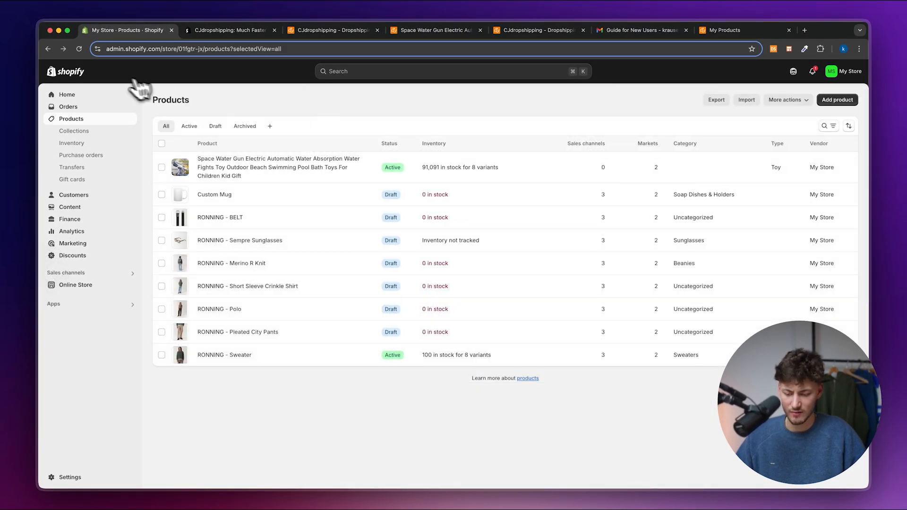
Reopen the water gun and check its 8 colour variants priced at €99.00.
click(79, 49)
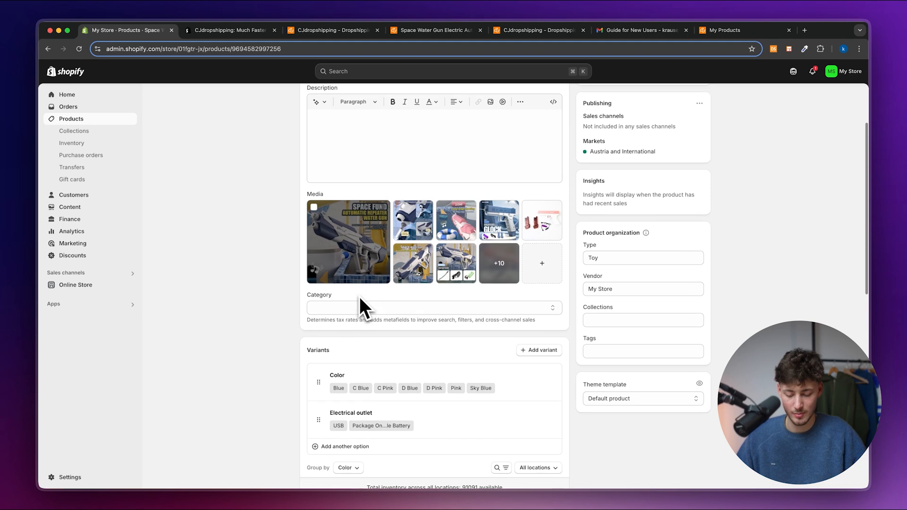
scroll(down, 3)
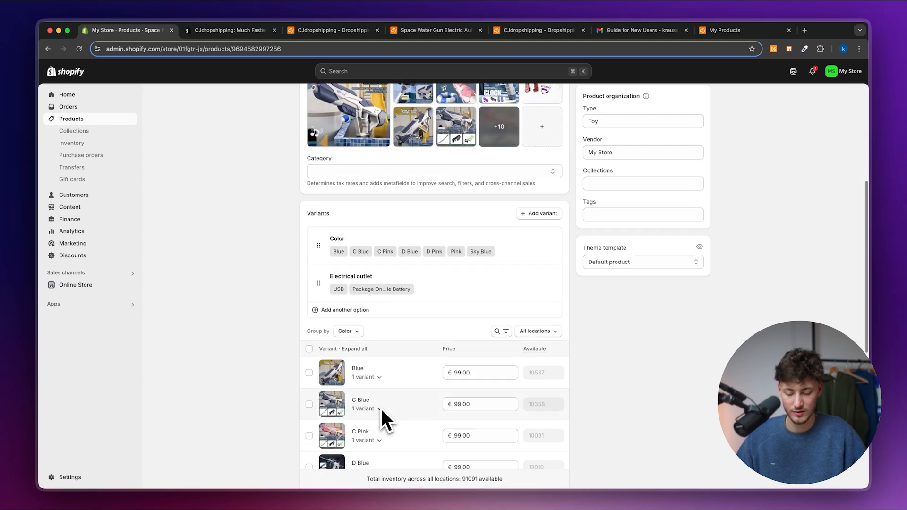
scroll(down, 3)
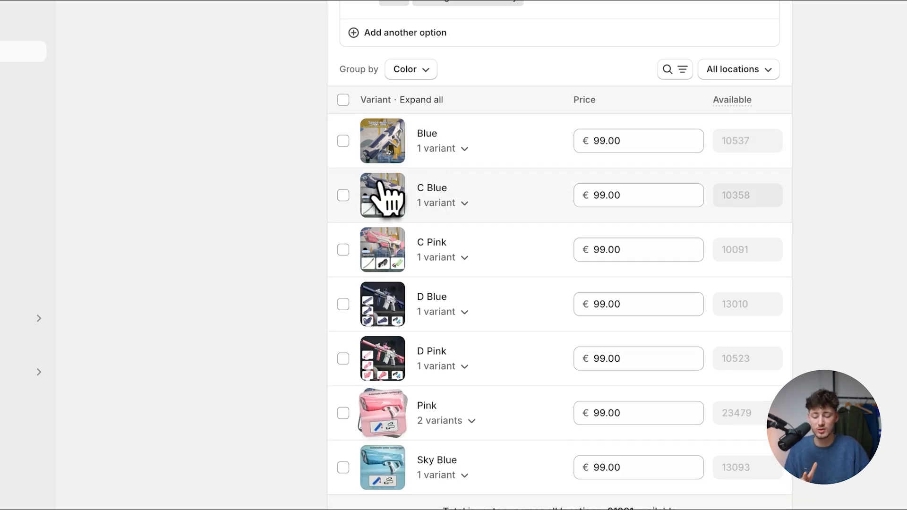
click(382, 196)
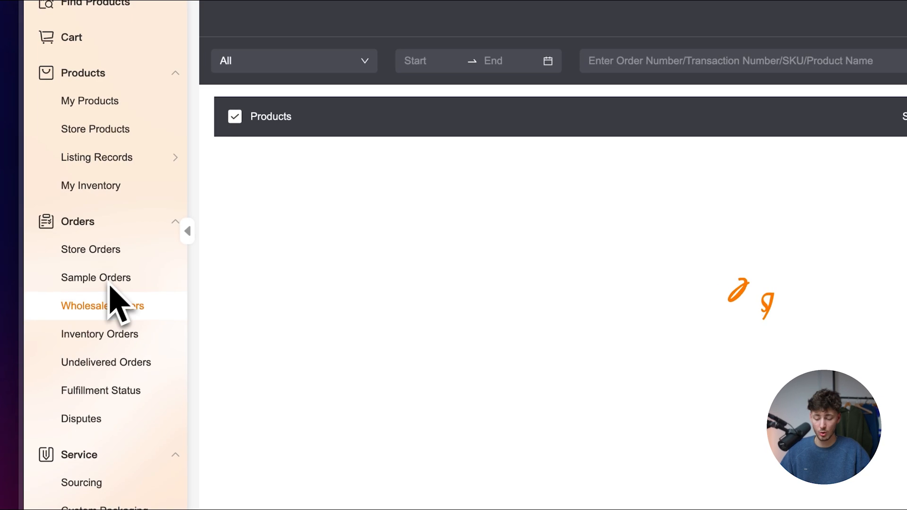
Tour the empty Store Orders page, Sourcing, and the Print on Demand products home.
click(91, 250)
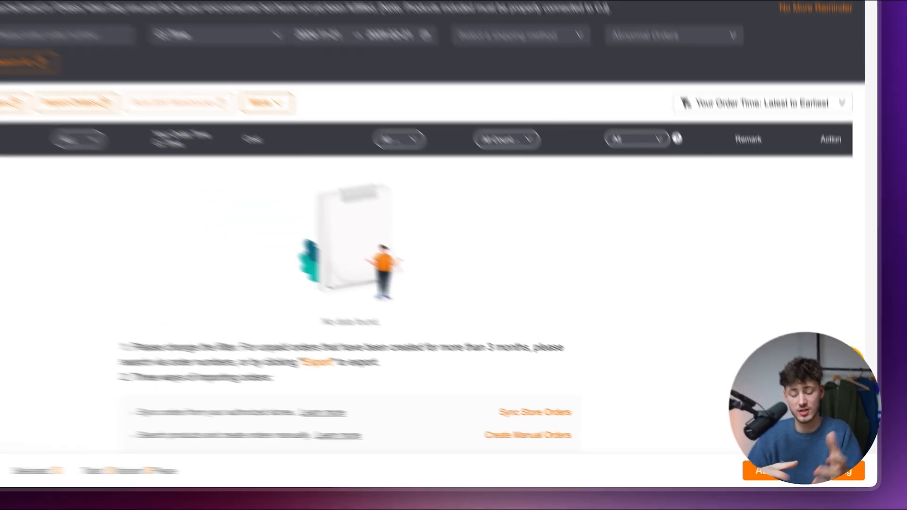
click(438, 220)
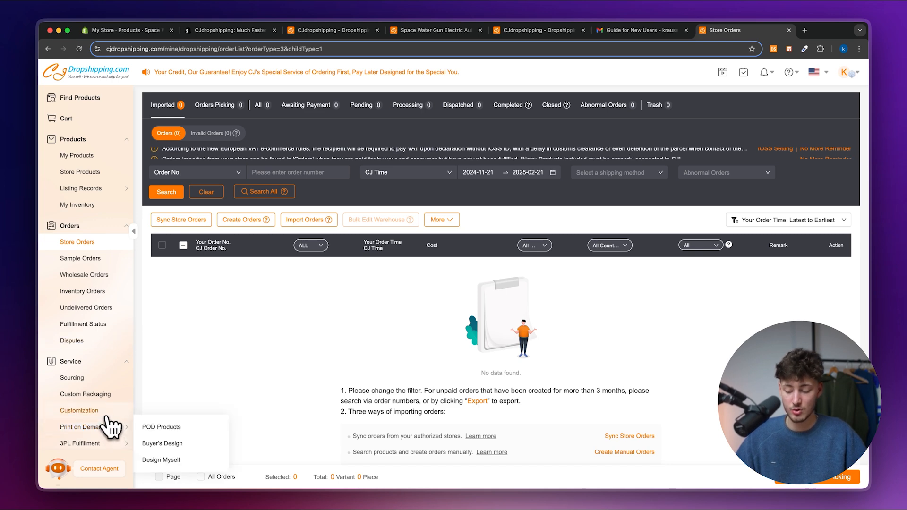
click(73, 378)
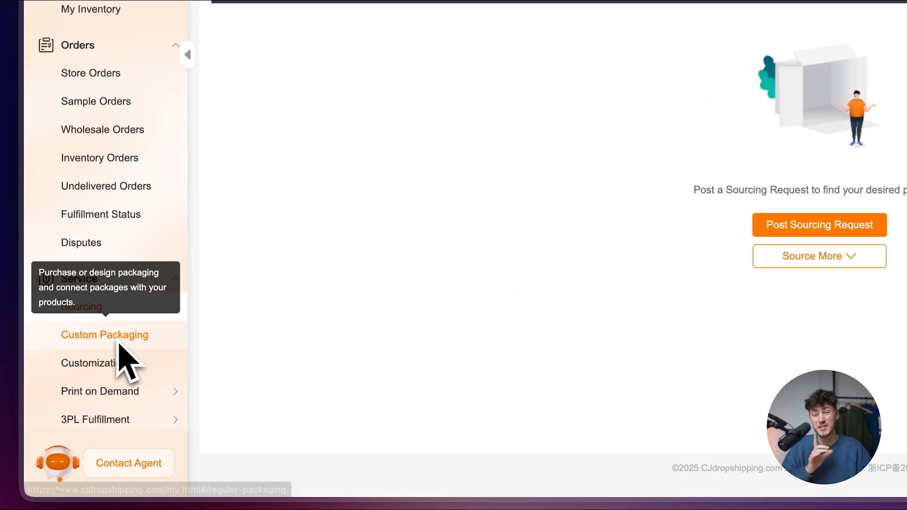
click(104, 335)
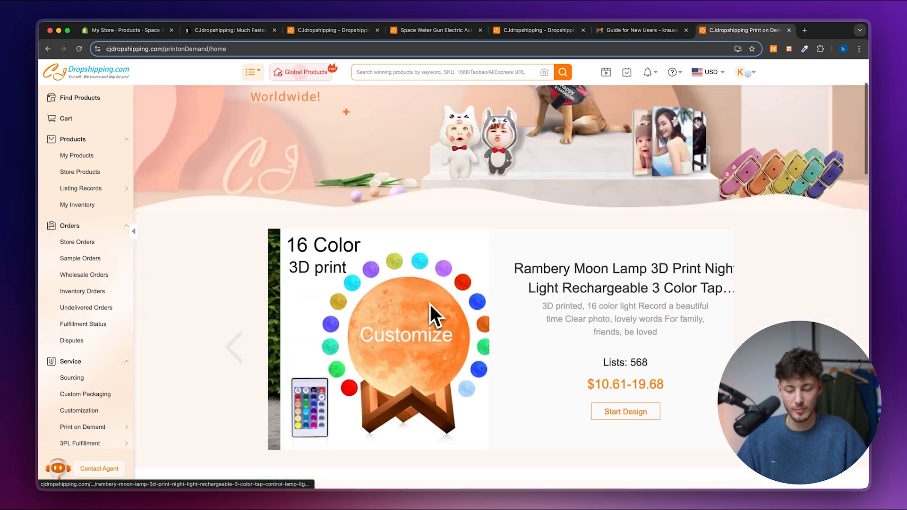
Open My CJ Dashboard and scroll through level, order analysis and store statistics.
scroll(down, 3)
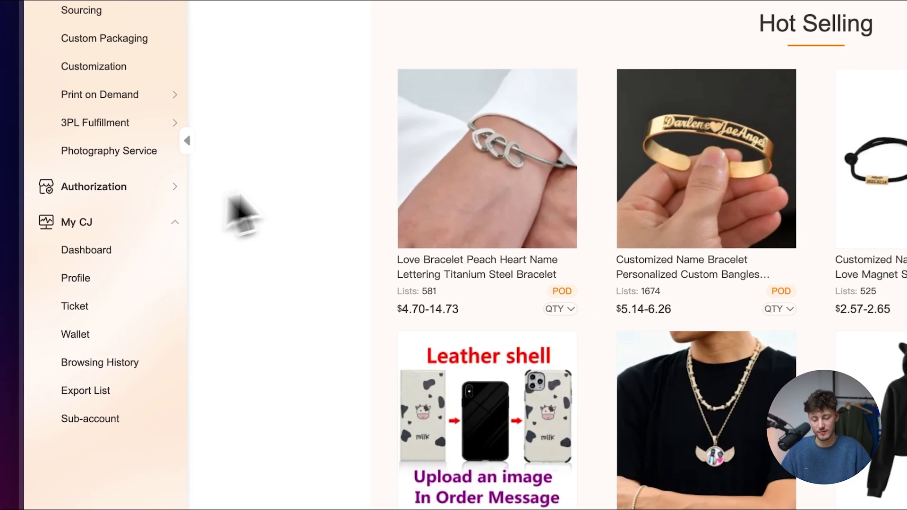
click(86, 250)
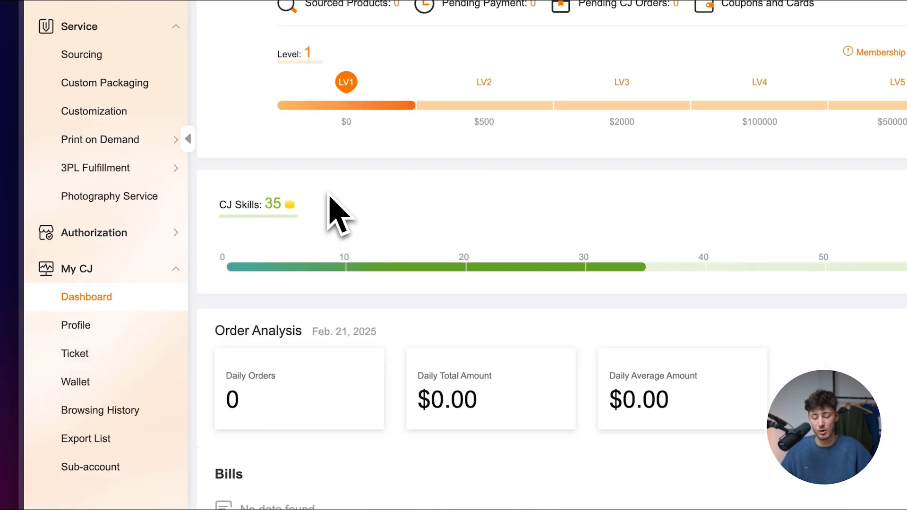
scroll(down, 3)
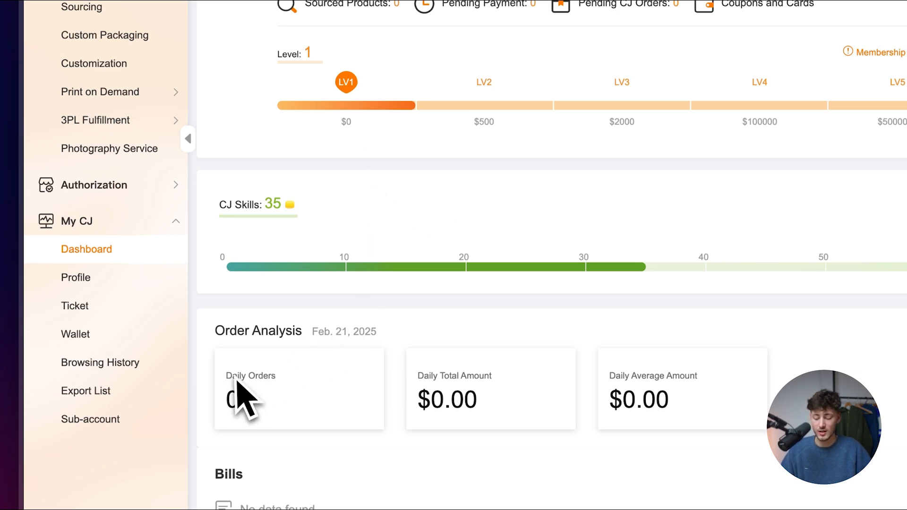
scroll(down, 3)
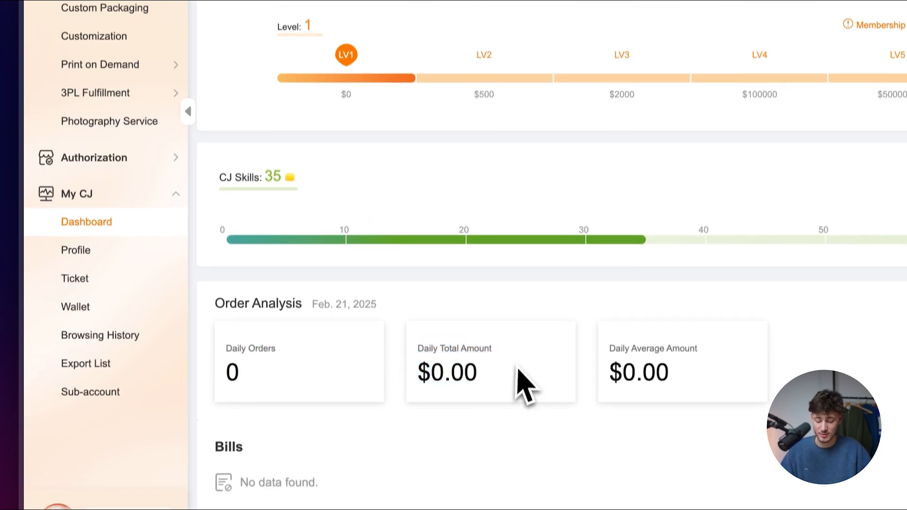
scroll(down, 3)
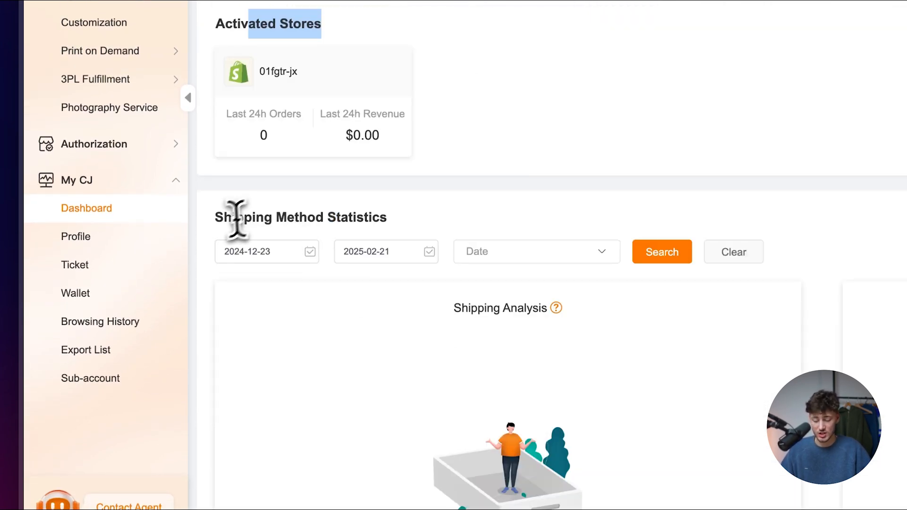